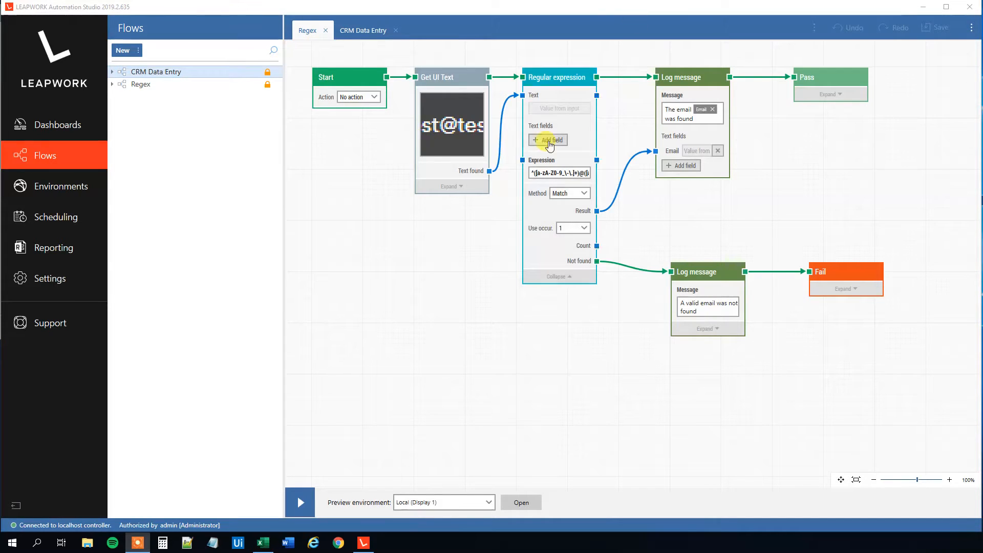
# Bring up Book1 in Excel and point out cells A2, B2, C2 and C3.
pyautogui.click(263, 543)
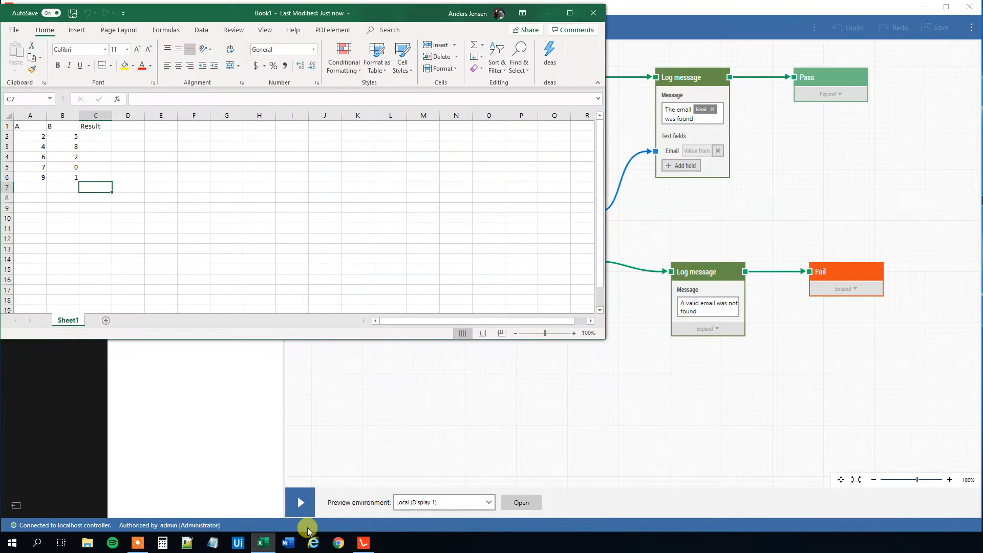
pyautogui.moveTo(40, 168)
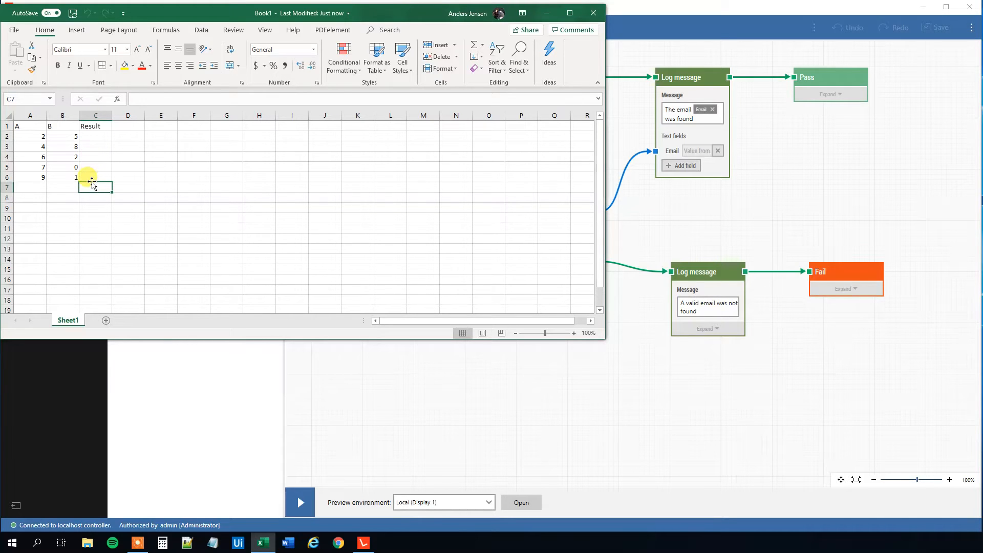
pyautogui.click(30, 136)
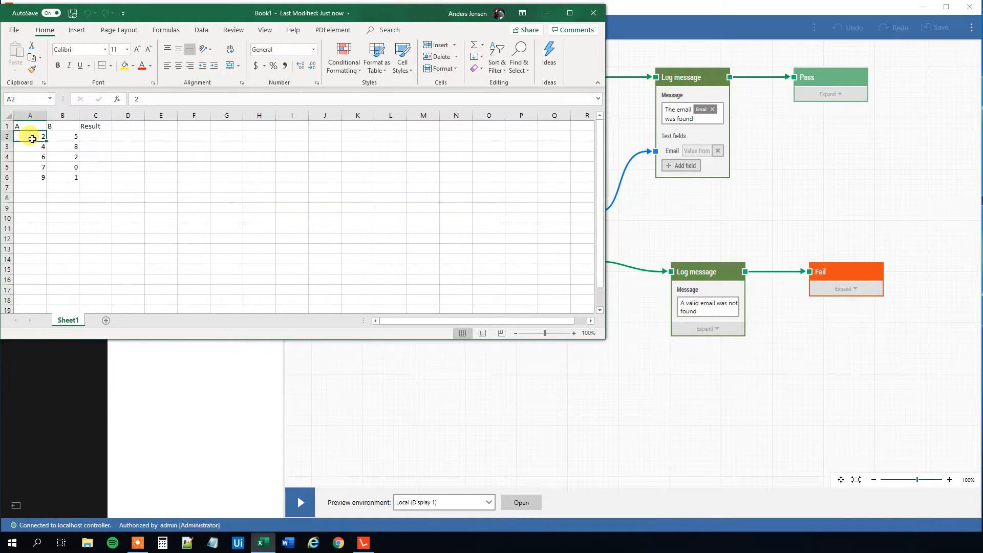
pyautogui.click(63, 136)
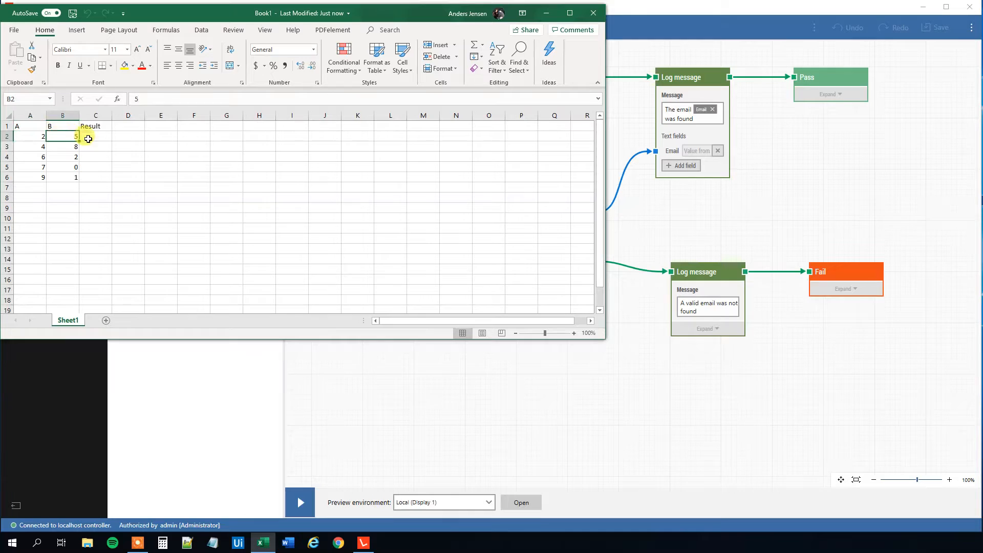
pyautogui.click(95, 136)
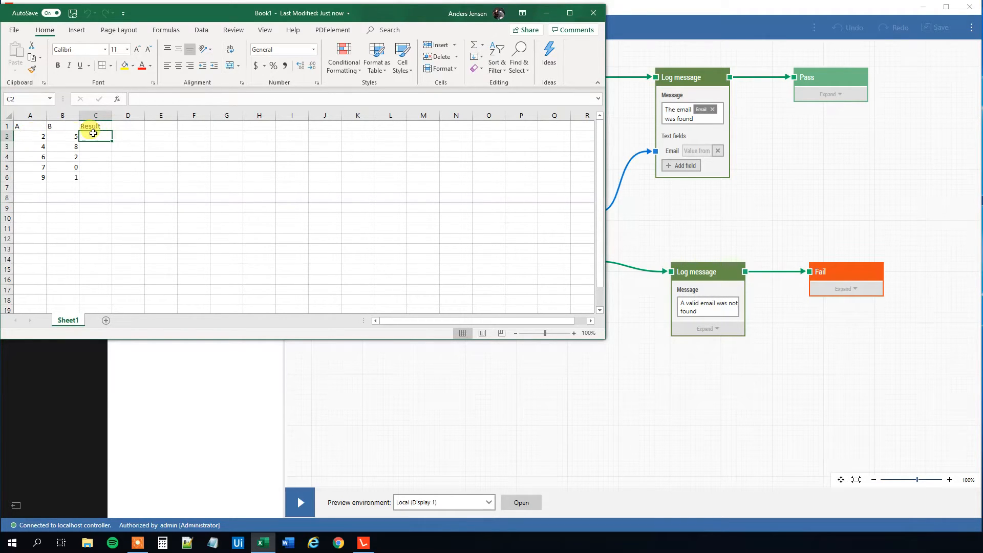
pyautogui.click(95, 147)
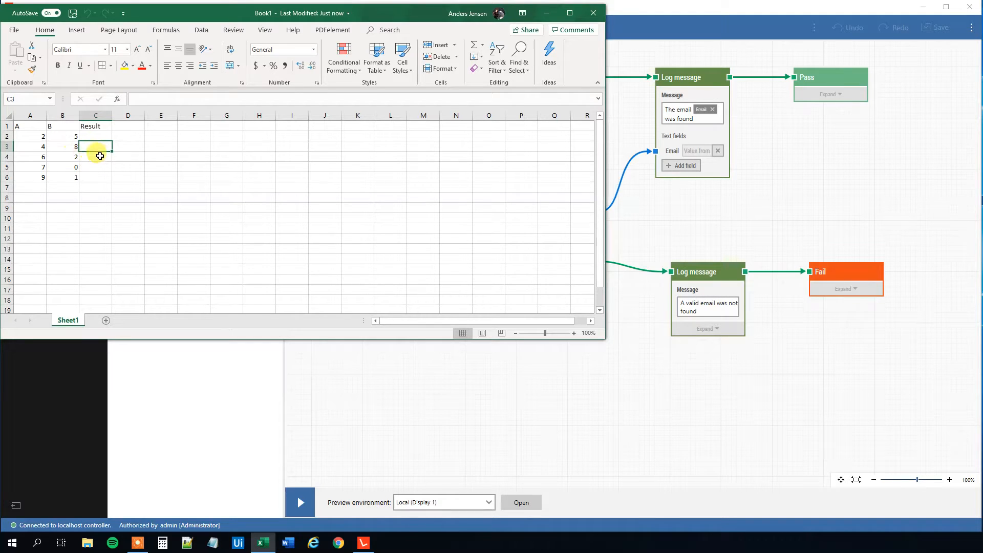
pyautogui.click(96, 187)
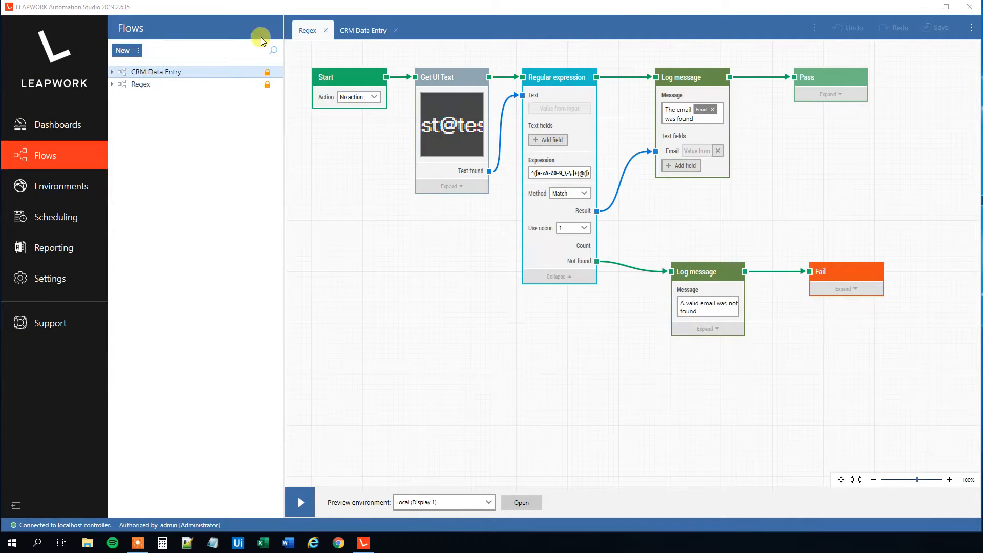
pyautogui.moveTo(123, 50)
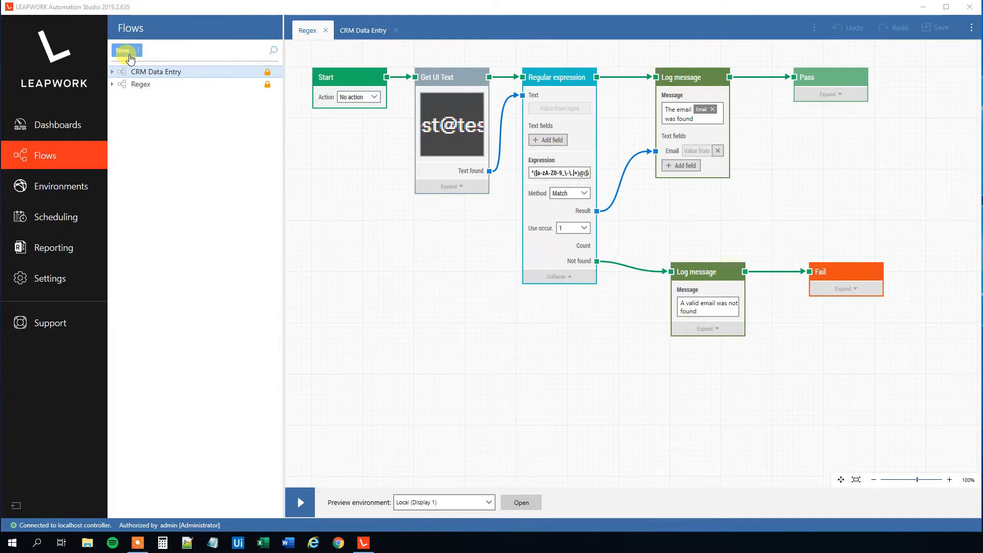
# Create a new flow named 'Compare Excel Columns'.
pyautogui.click(122, 51)
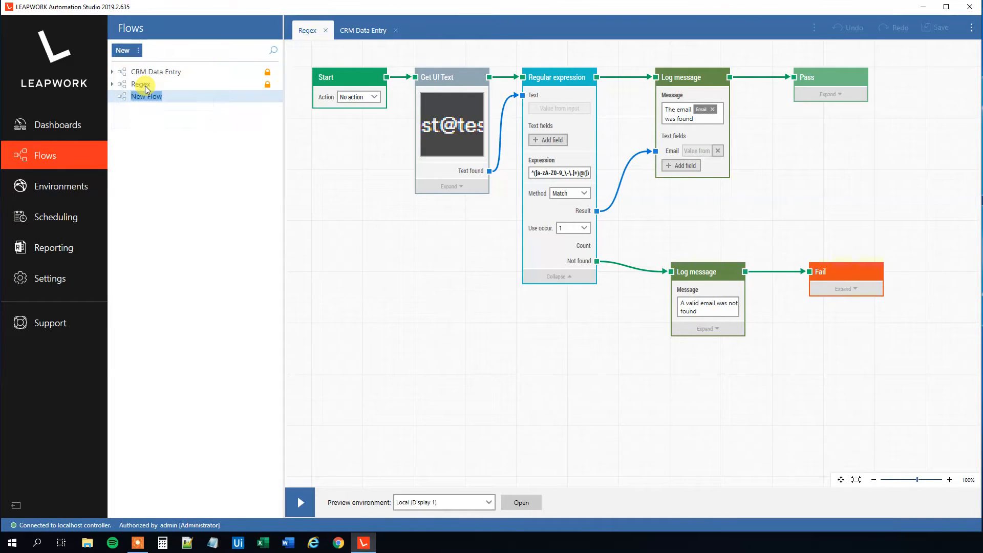
pyautogui.write('Compare')
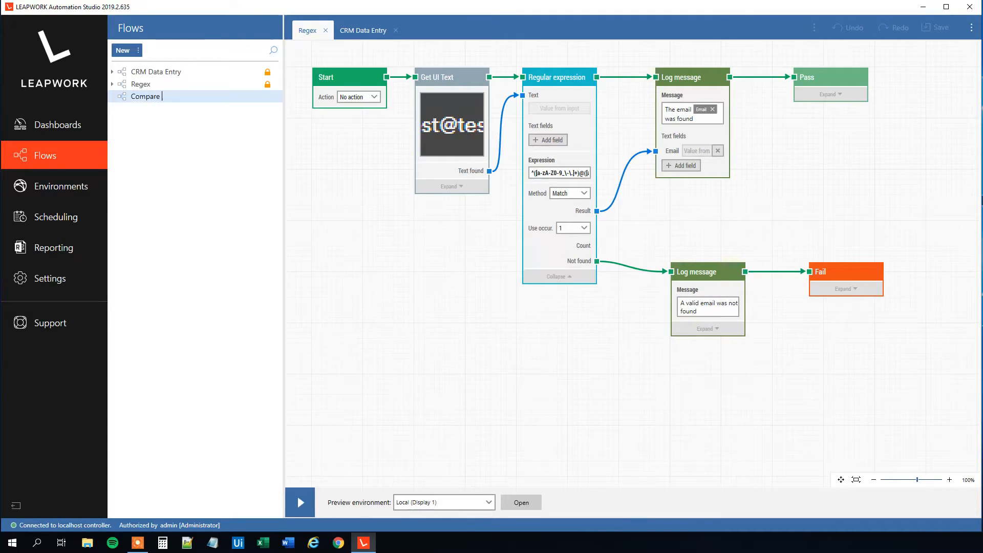
pyautogui.write('Excel Columns')
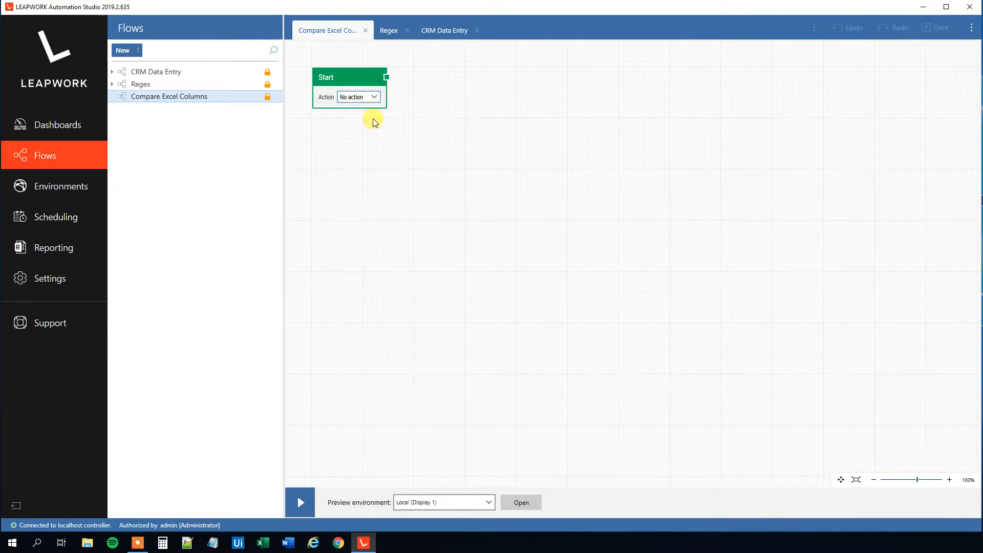
pyautogui.moveTo(388, 85)
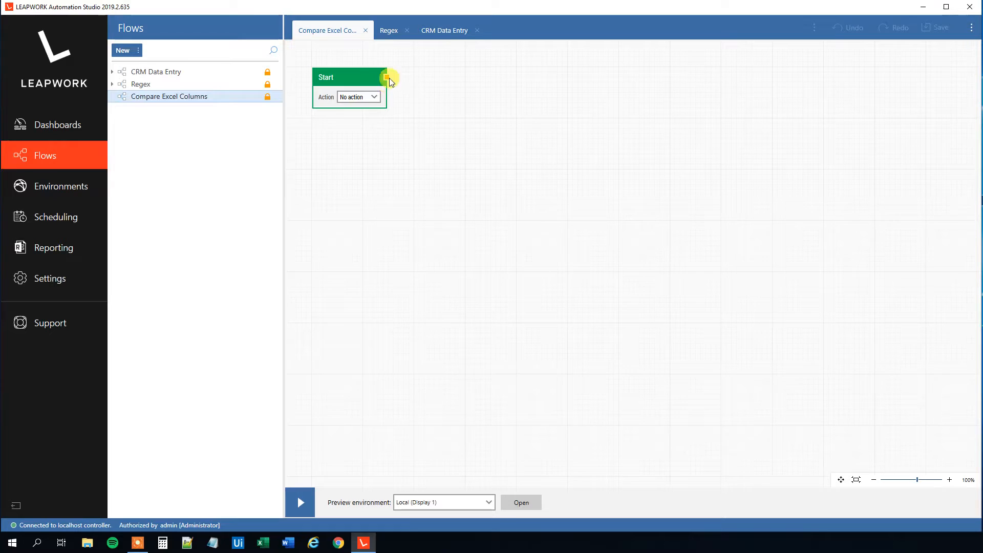
# Add a Read Excel block after the Start block.
pyautogui.click(386, 77)
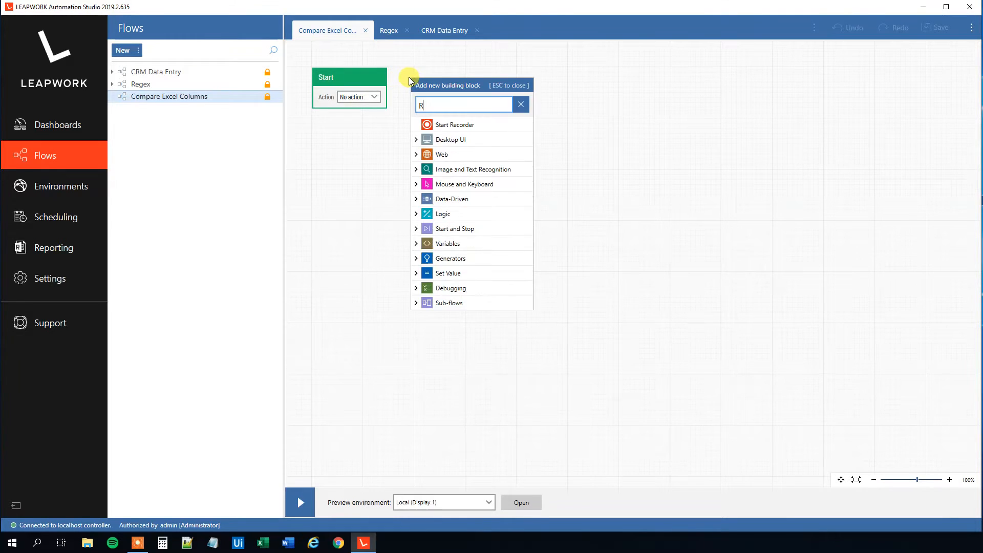
pyautogui.write('ead')
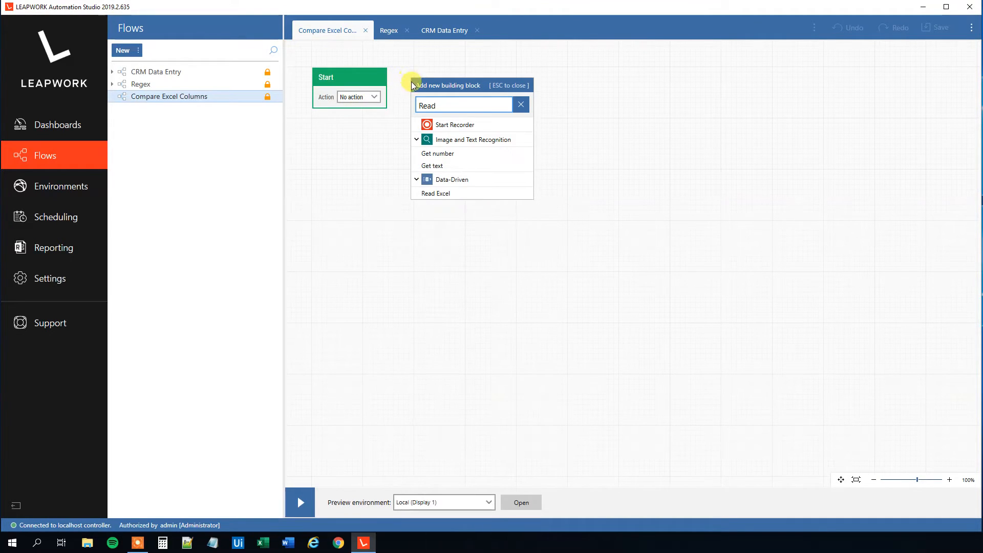
pyautogui.click(435, 193)
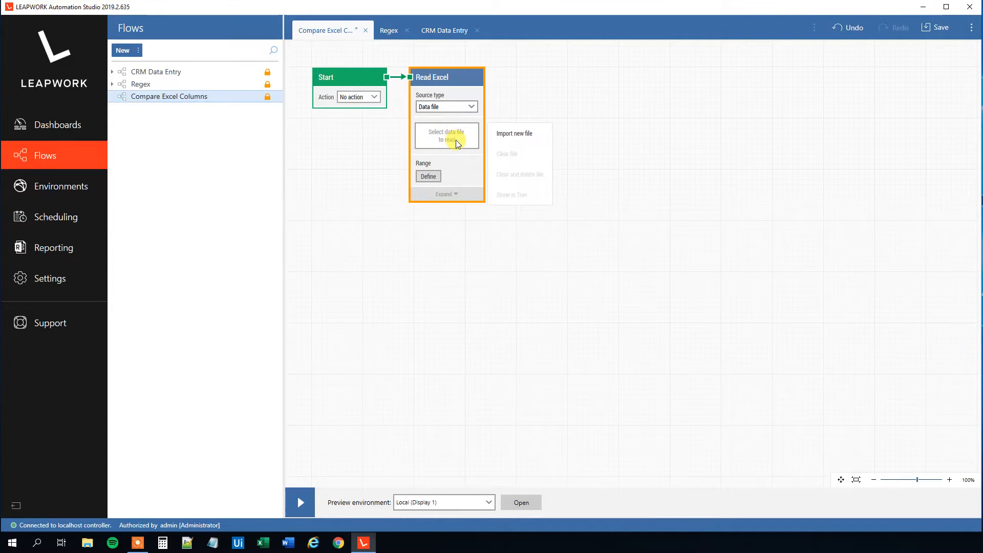
pyautogui.moveTo(513, 135)
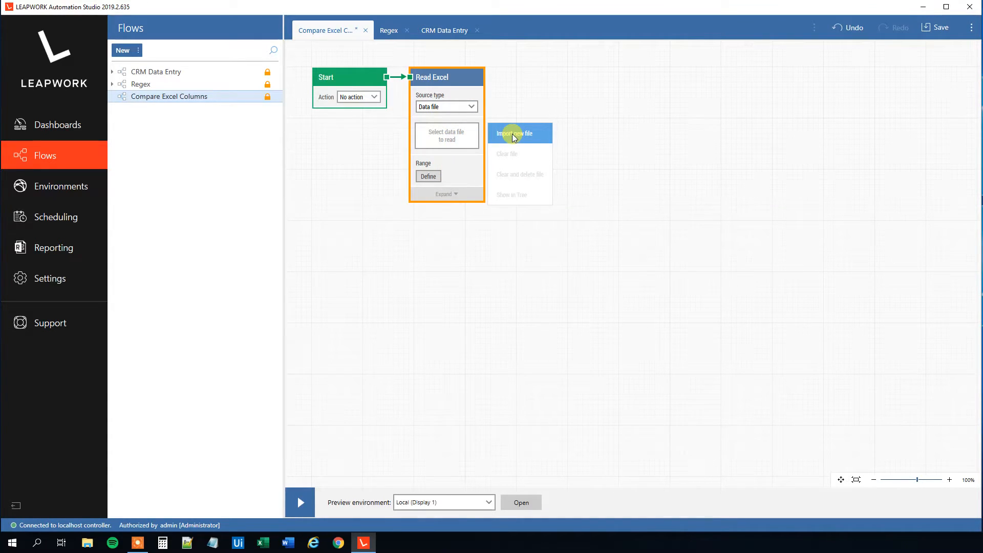
# Import Book1 as the Read Excel block's data file.
pyautogui.click(514, 133)
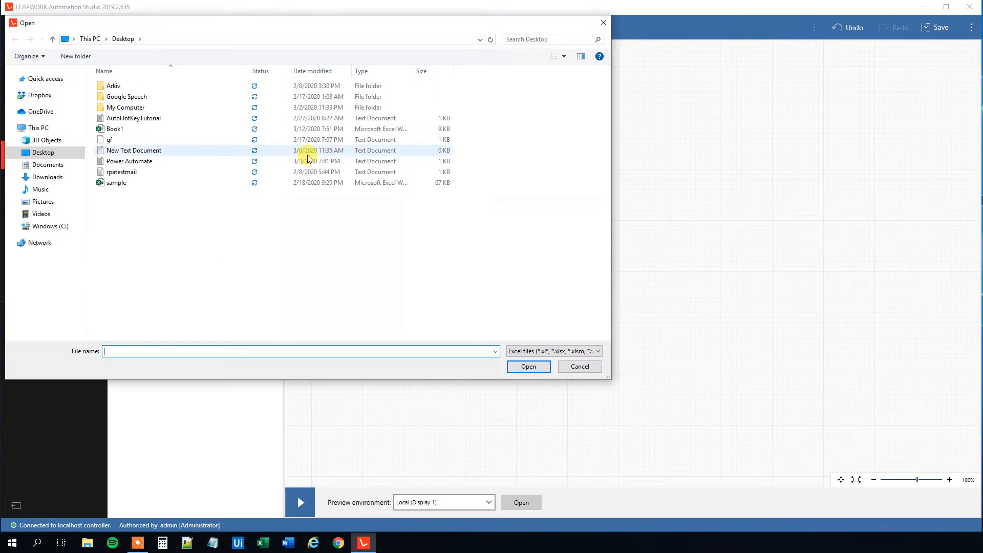
pyautogui.click(115, 129)
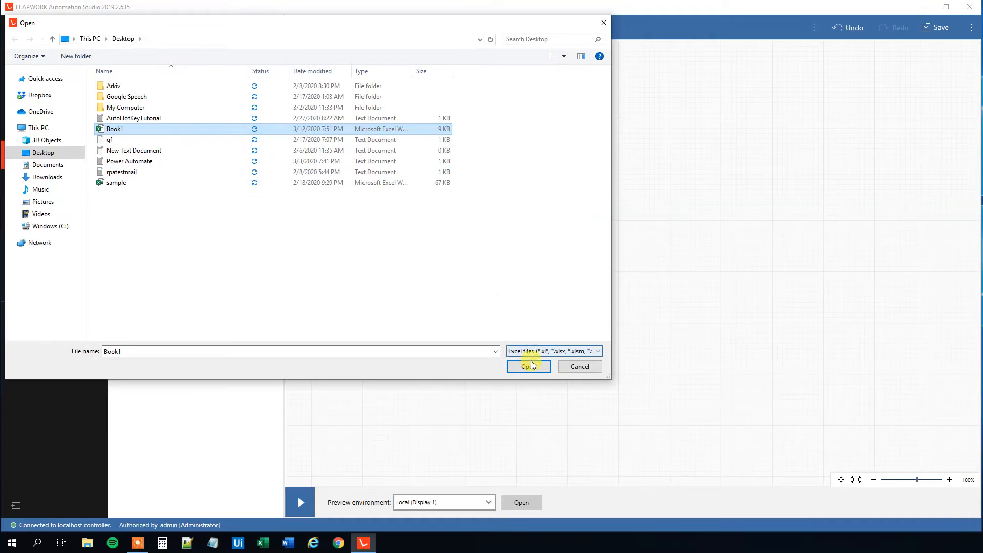
pyautogui.click(528, 367)
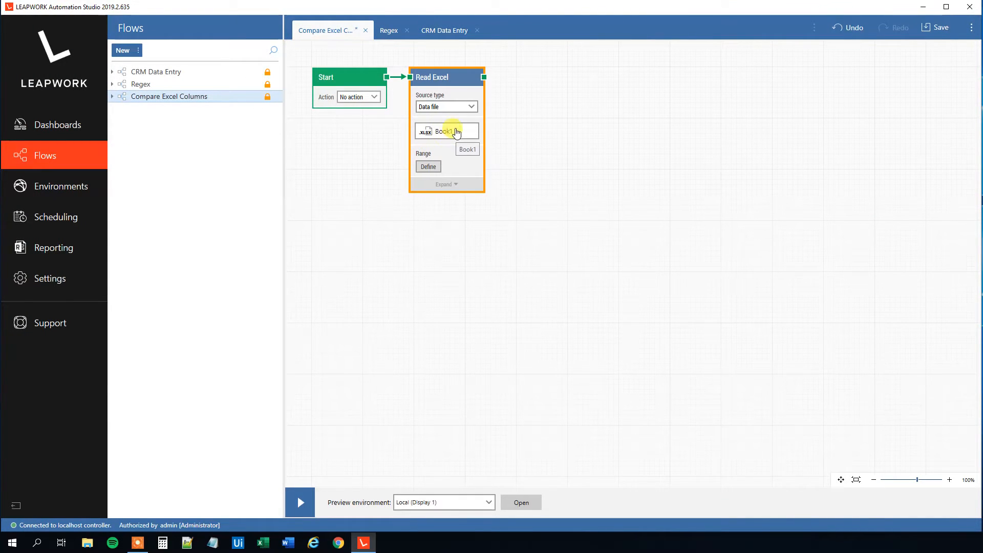
# Set the Read Excel range to A1:B6, using the first row as headers.
pyautogui.click(428, 166)
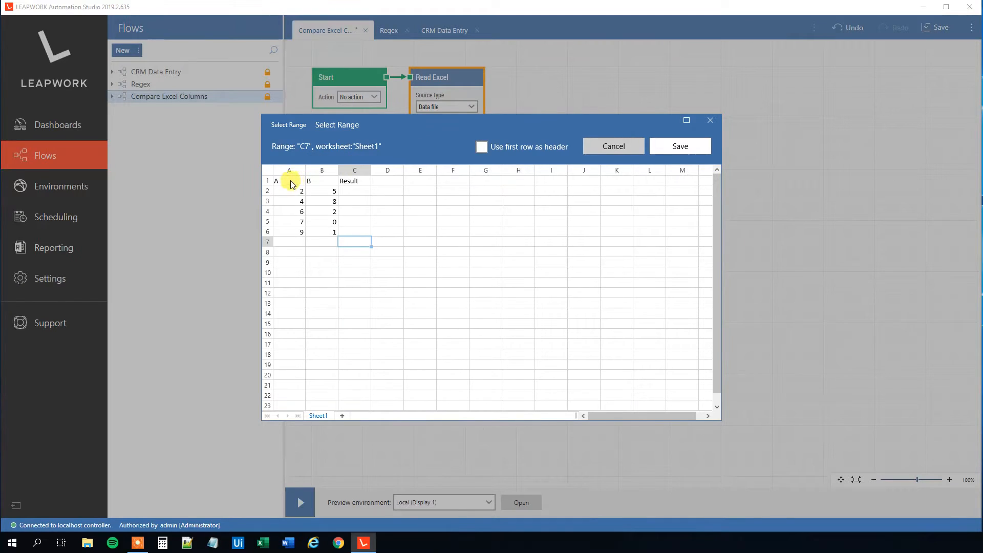
pyautogui.moveTo(289, 181); pyautogui.dragTo(322, 231)
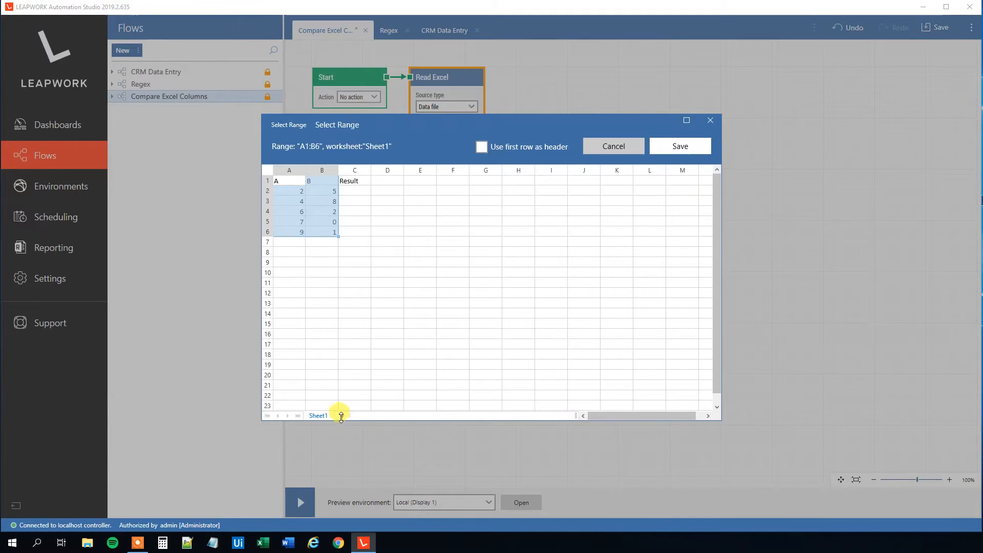
pyautogui.moveTo(484, 148)
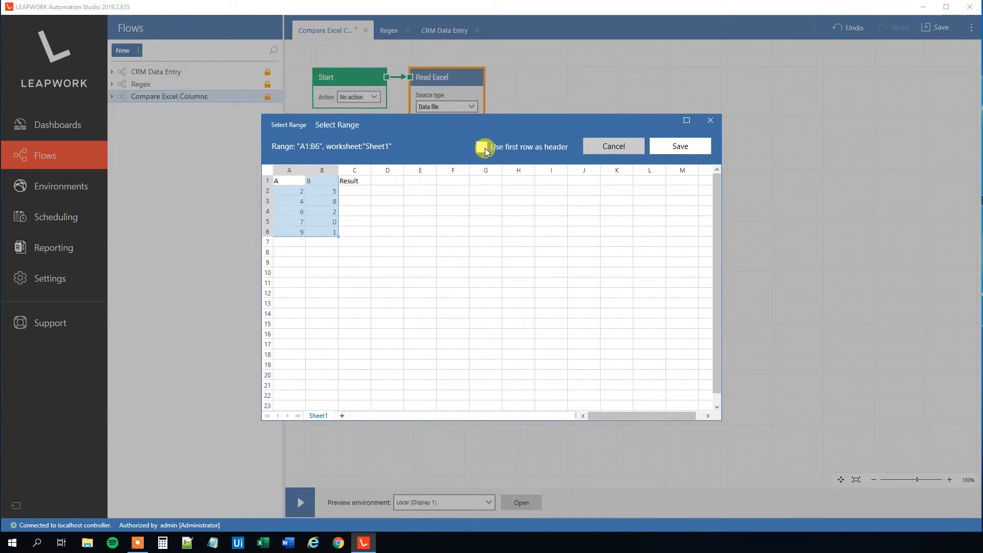
pyautogui.click(482, 147)
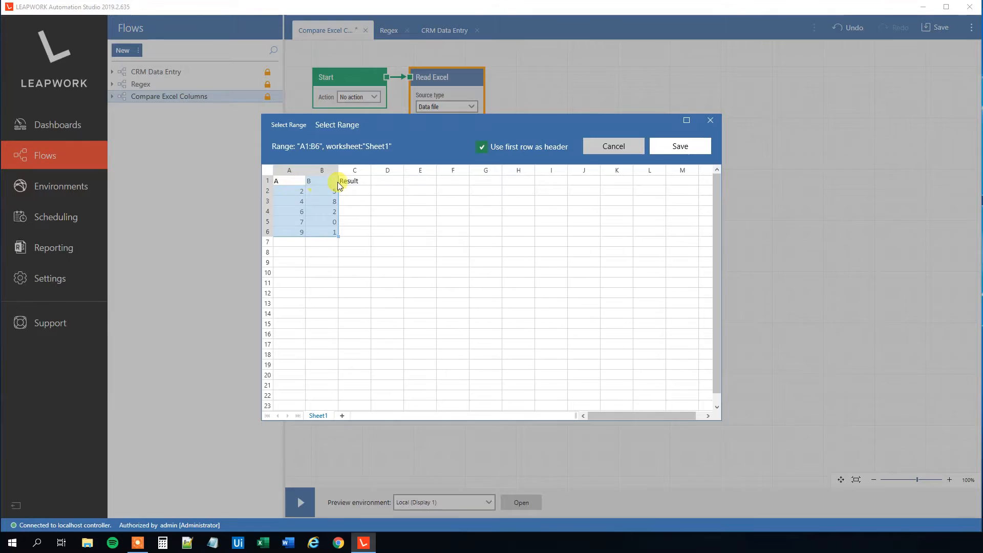
pyautogui.click(681, 146)
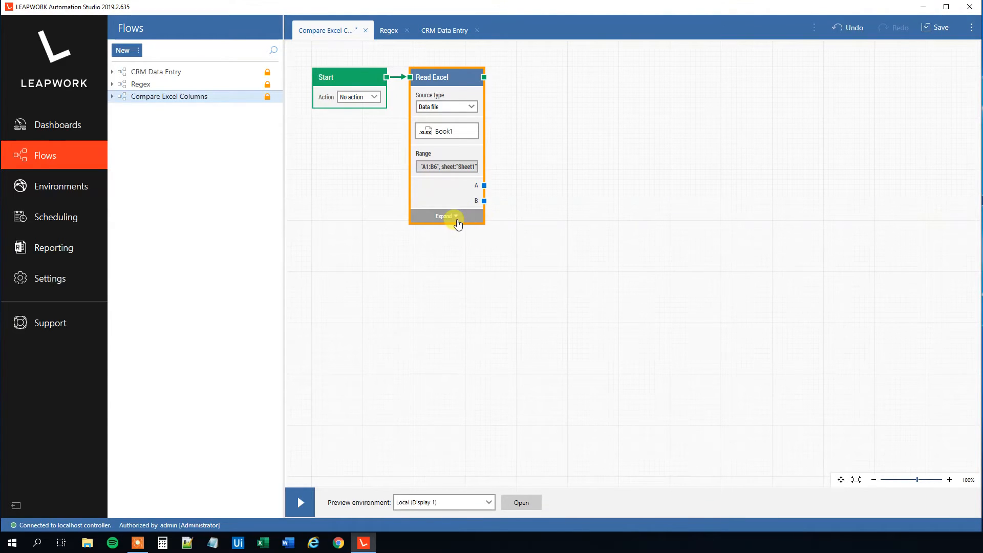
# Expand the Read Excel block and switch its method to Iterate.
pyautogui.click(446, 216)
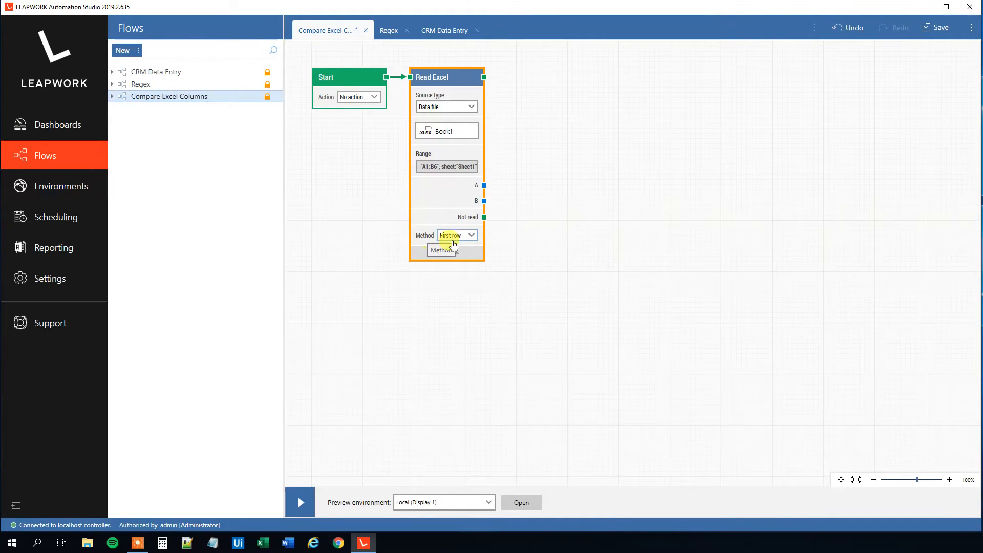
pyautogui.click(457, 235)
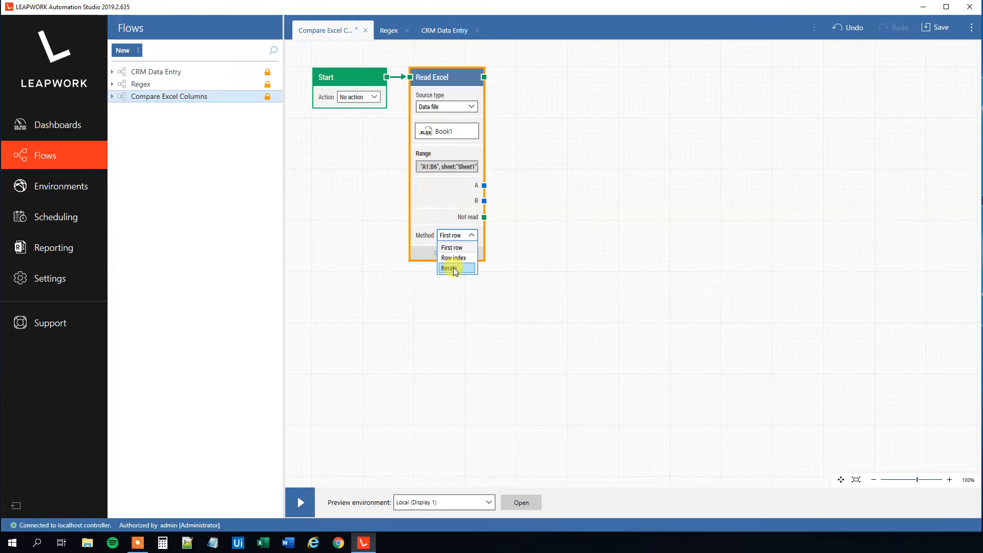
pyautogui.click(449, 268)
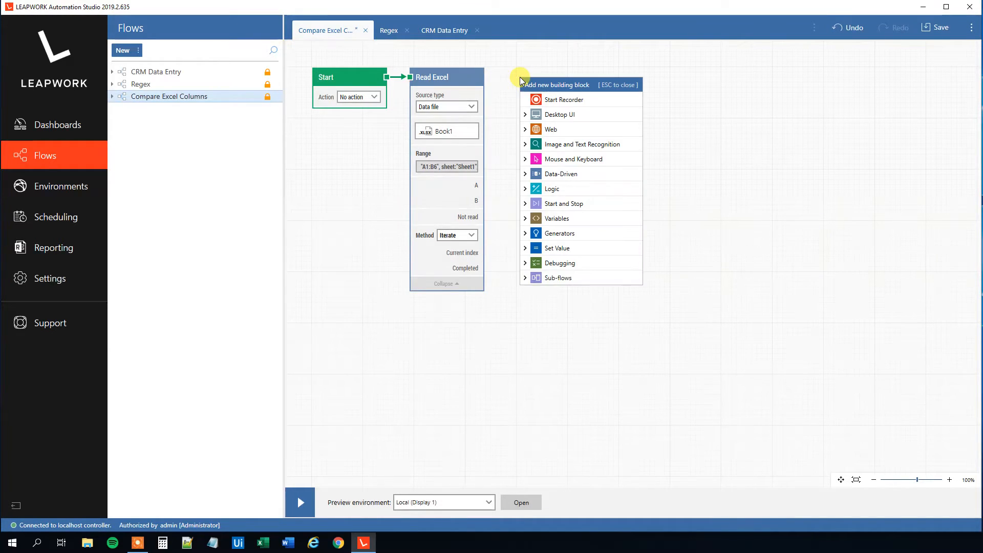
# Add a Compare block fed by columns A and B, using Greater than.
pyautogui.write('Compare')
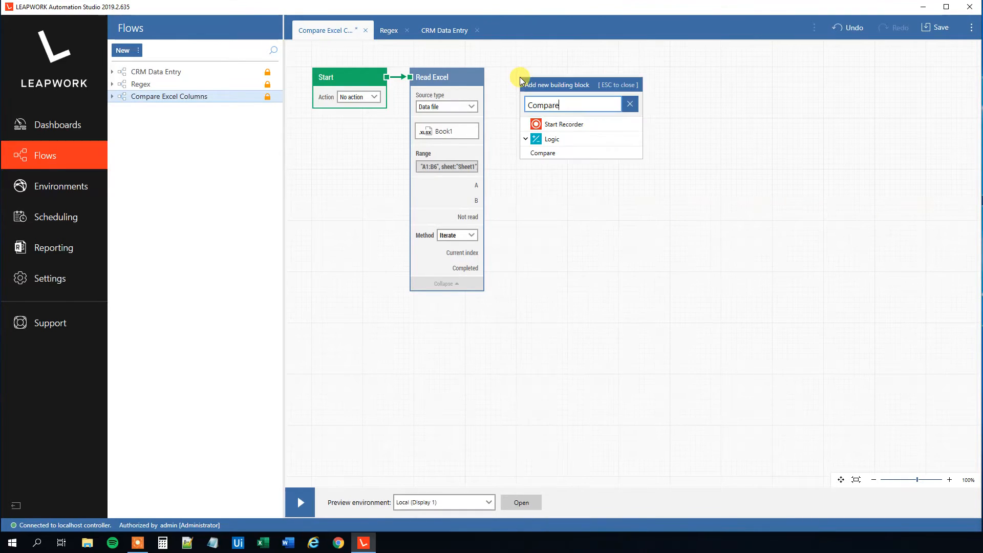
pyautogui.click(543, 153)
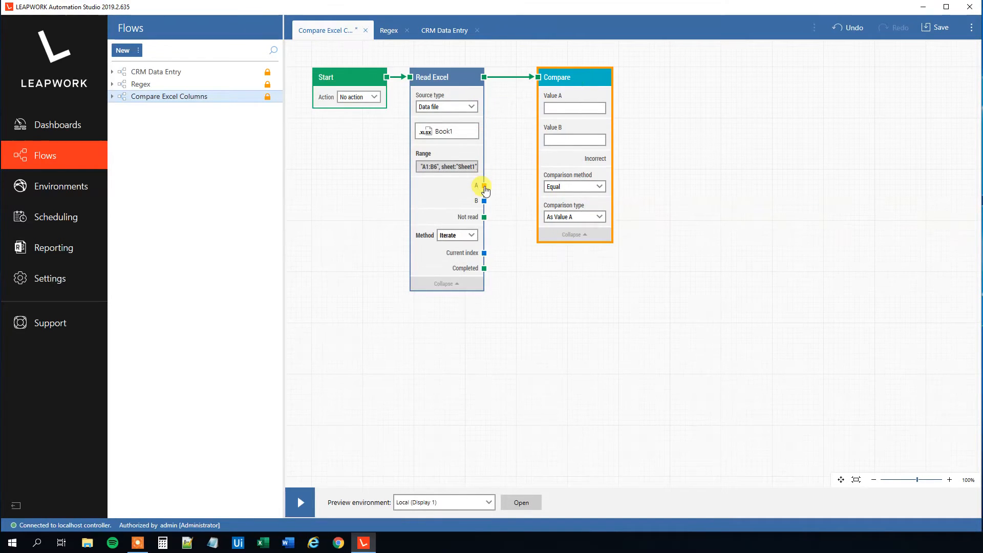
pyautogui.moveTo(484, 185); pyautogui.dragTo(537, 106)
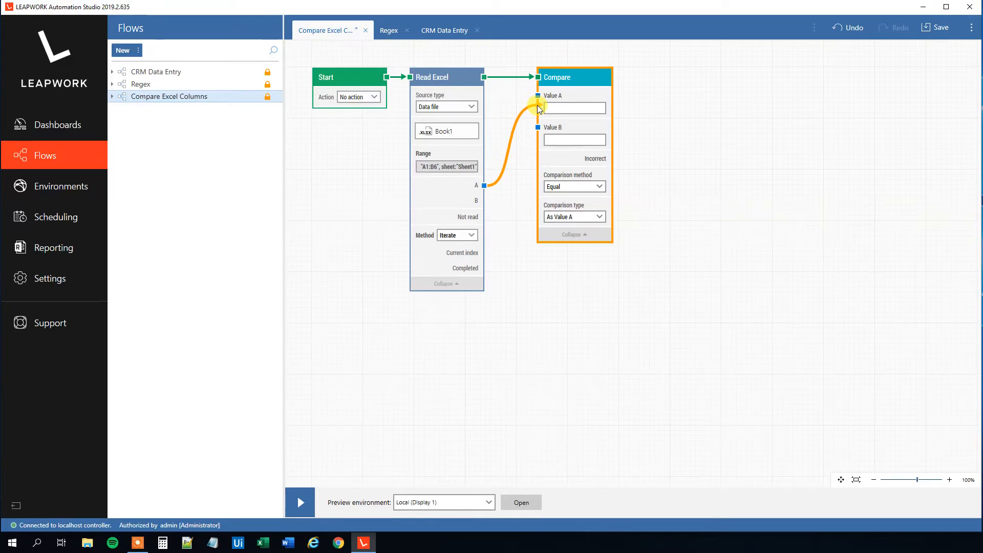
pyautogui.moveTo(485, 201); pyautogui.dragTo(537, 139)
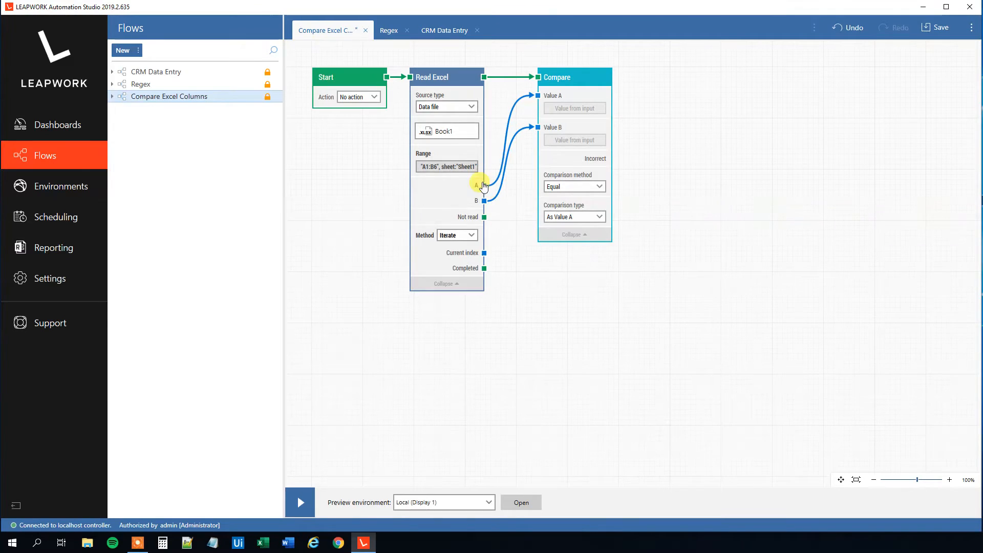
pyautogui.moveTo(481, 209)
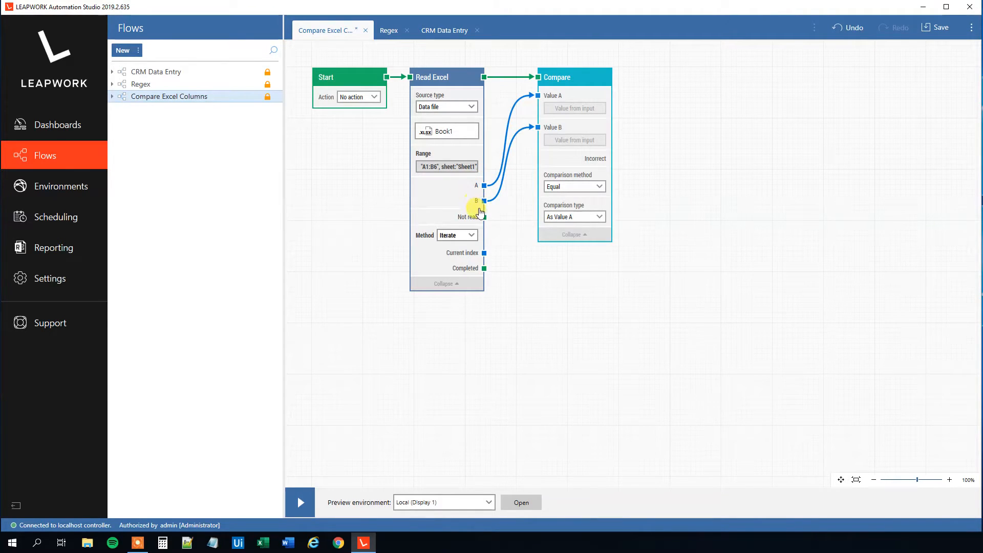
pyautogui.moveTo(484, 188)
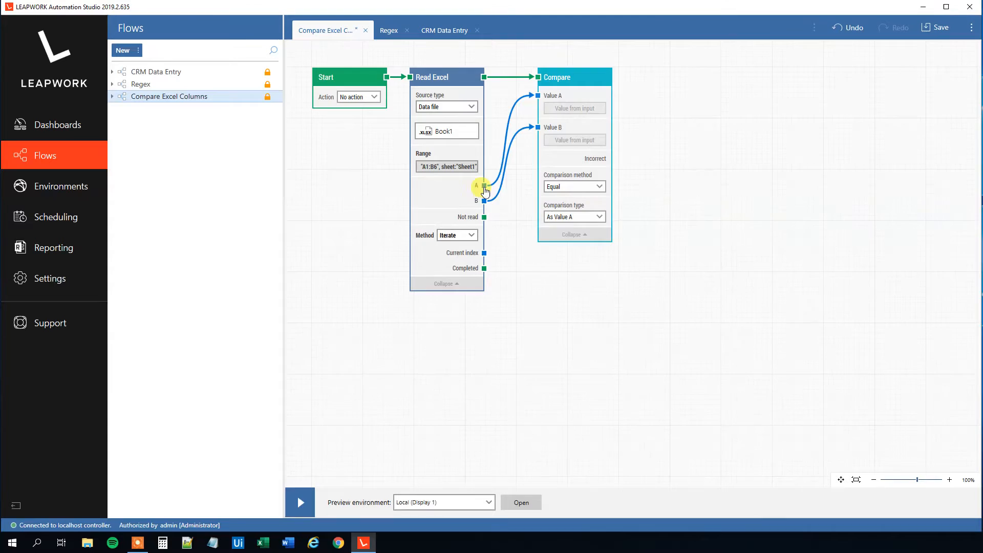
pyautogui.moveTo(561, 108)
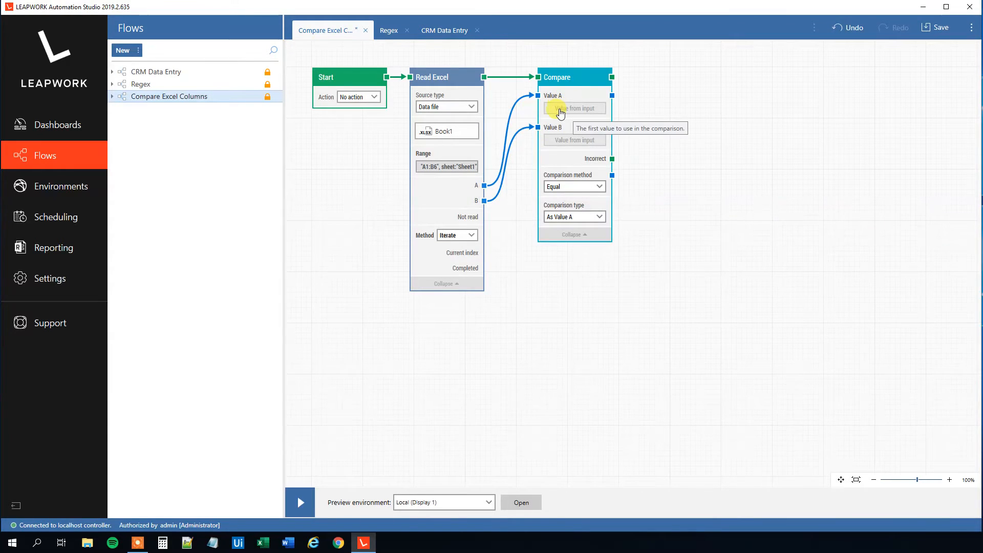
pyautogui.moveTo(485, 191)
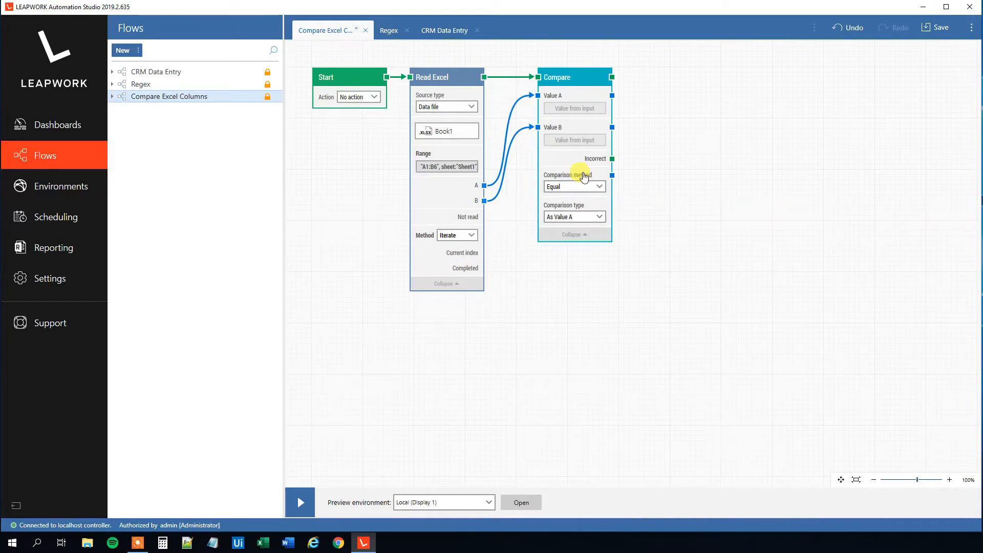
pyautogui.click(574, 187)
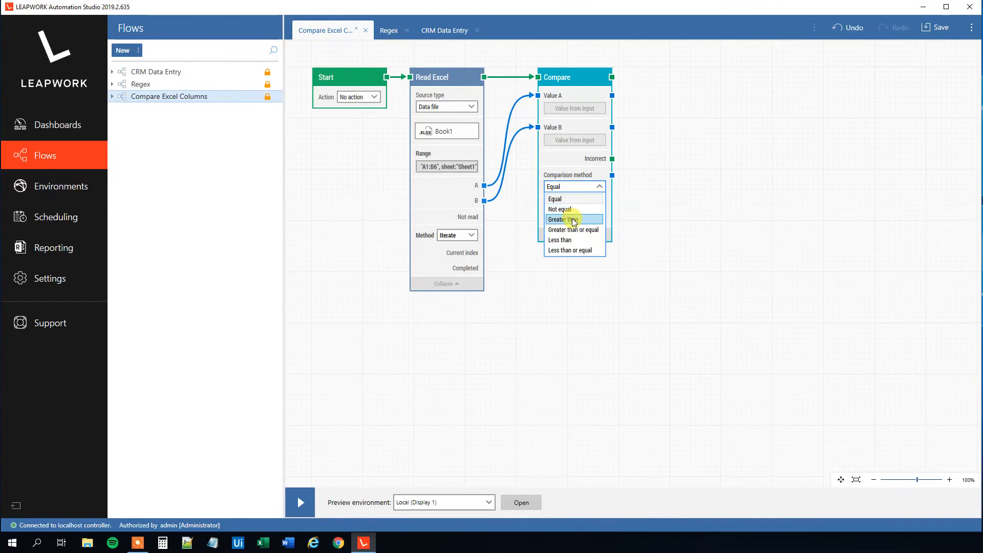
pyautogui.click(562, 219)
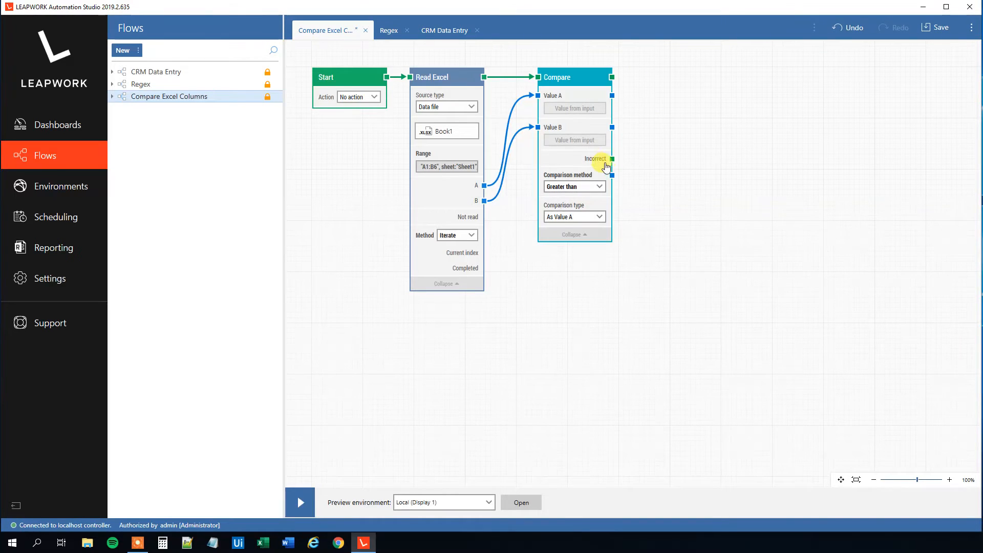
pyautogui.moveTo(596, 159)
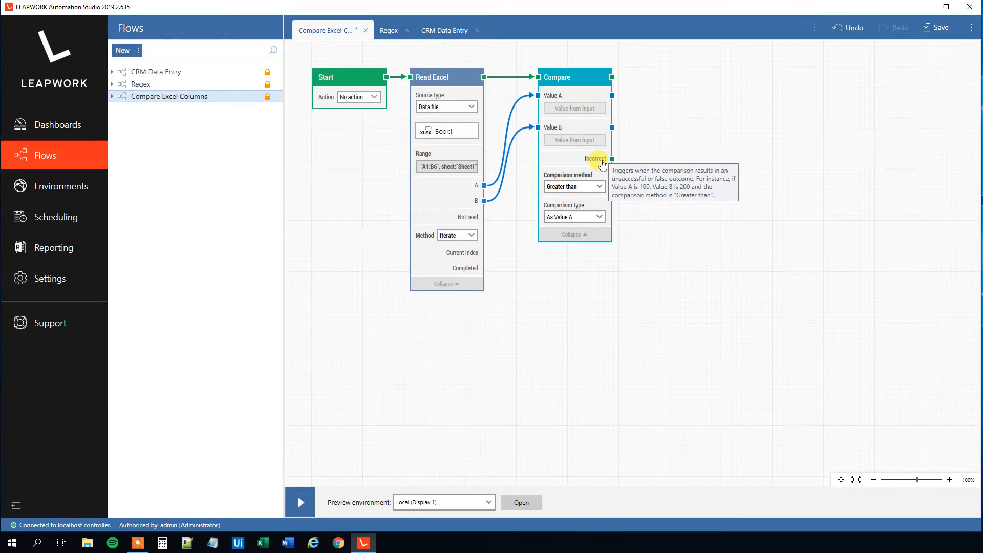
pyautogui.moveTo(615, 157)
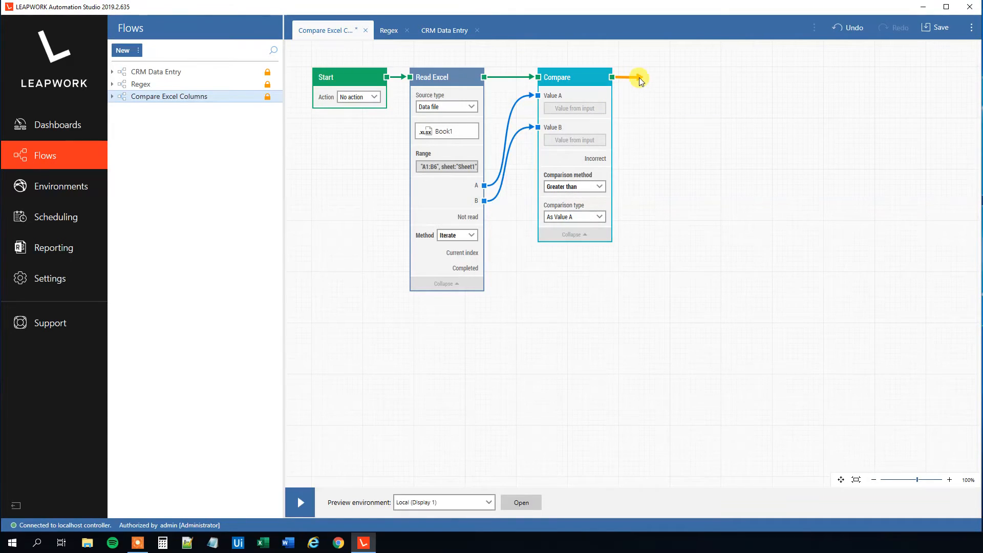
# Add a Log message after the successful comparison, starting the text 'A is gr'.
pyautogui.click(614, 77)
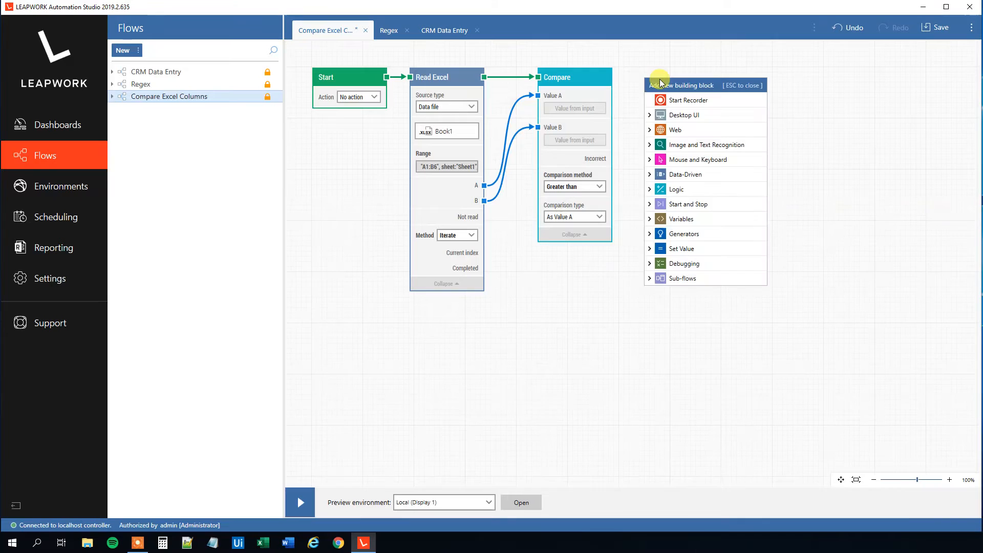
pyautogui.write('Log mess')
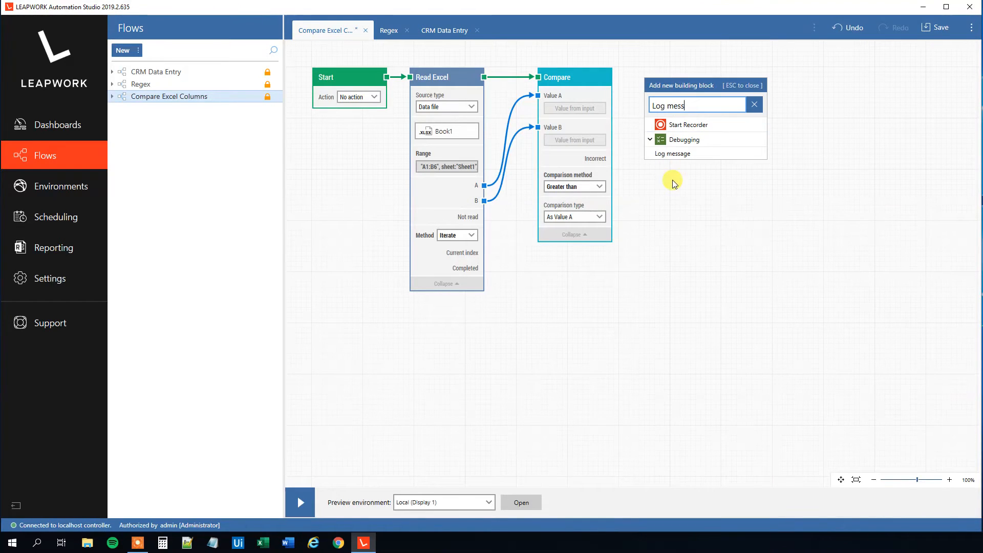
pyautogui.click(673, 154)
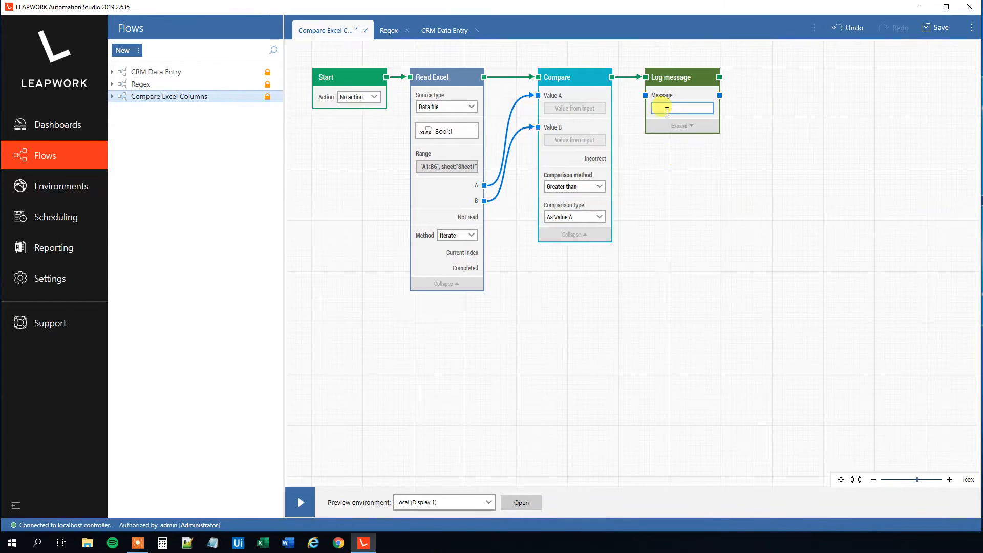
pyautogui.write('A is greater')
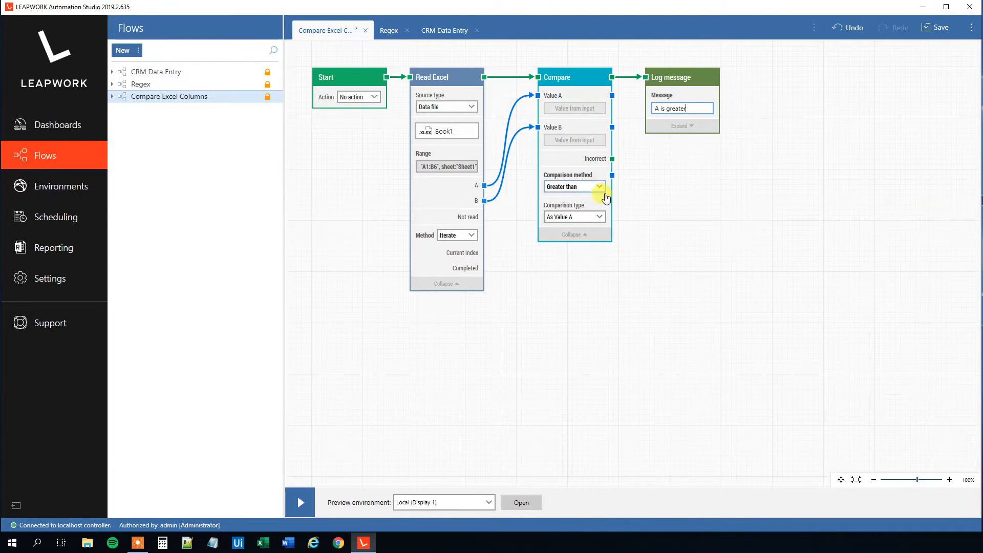
# Attach a Log message reading 'B is greater' to Compare's Incorrect output.
pyautogui.moveTo(611, 158); pyautogui.dragTo(643, 245)
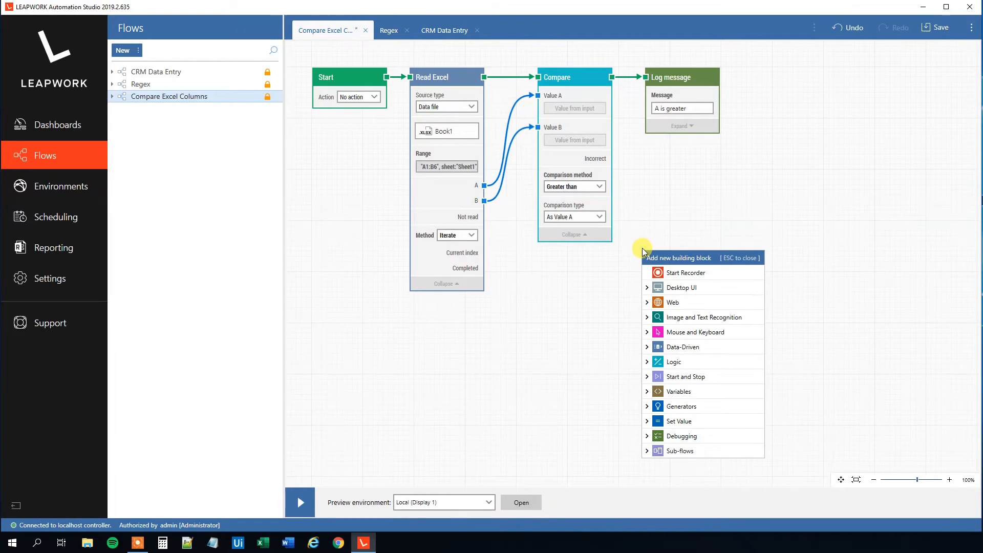
pyautogui.write('Log')
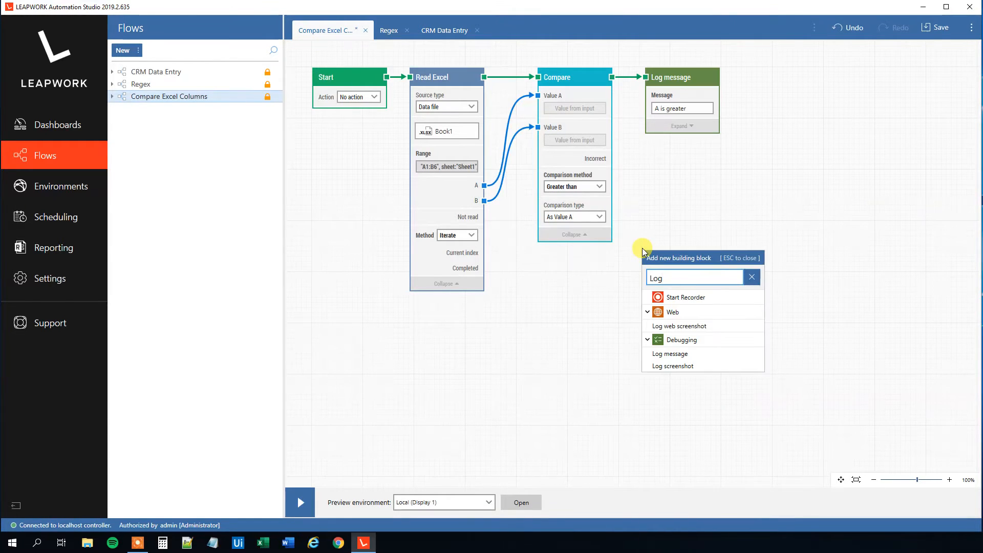
pyautogui.click(670, 354)
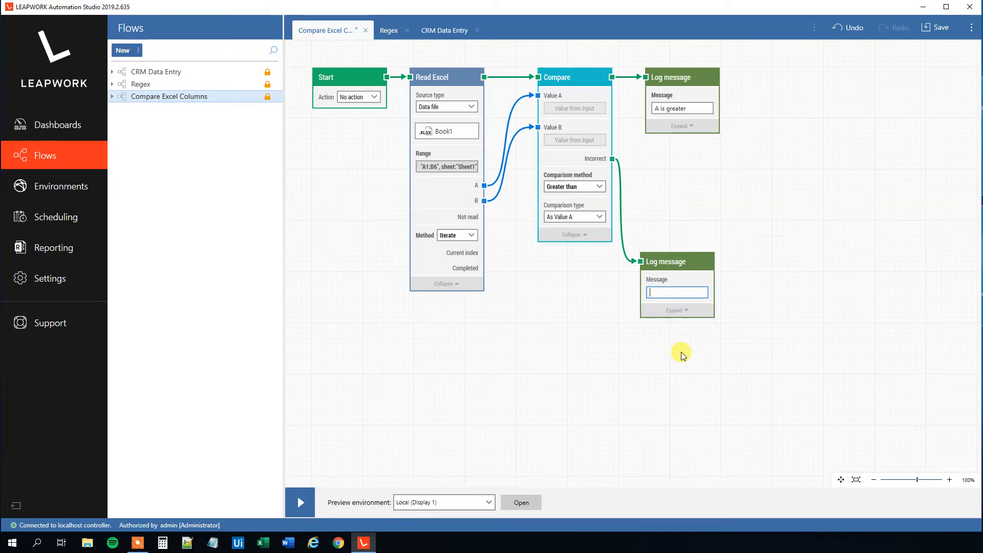
pyautogui.write('B is greater')
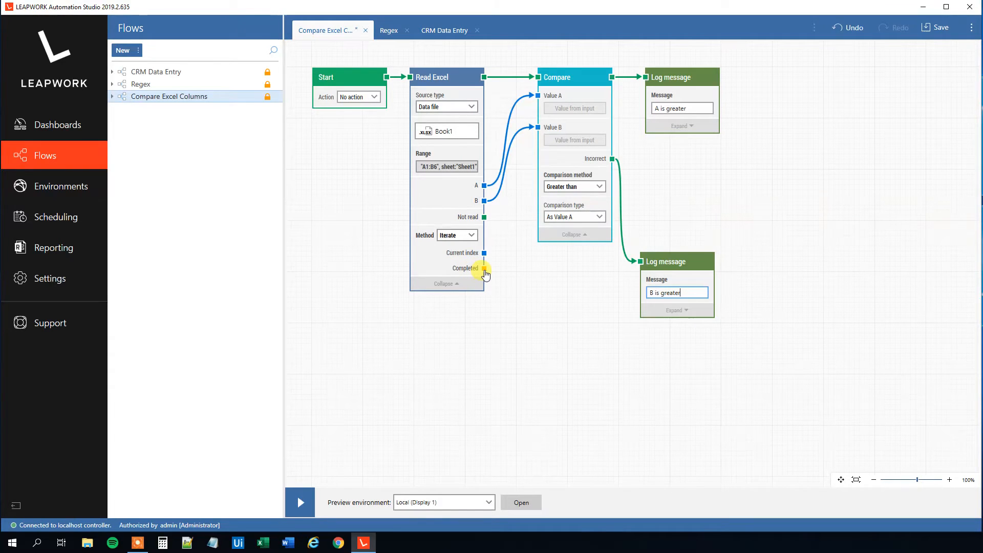
# Attach a Pass block to Read Excel's Completed output.
pyautogui.click(503, 352)
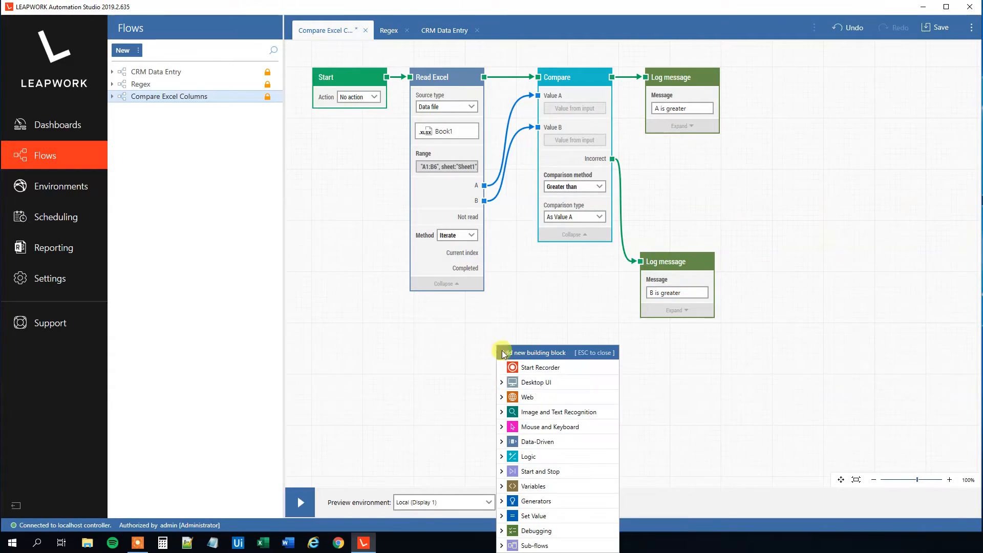
pyautogui.moveTo(631, 94)
pyautogui.write('Pass')
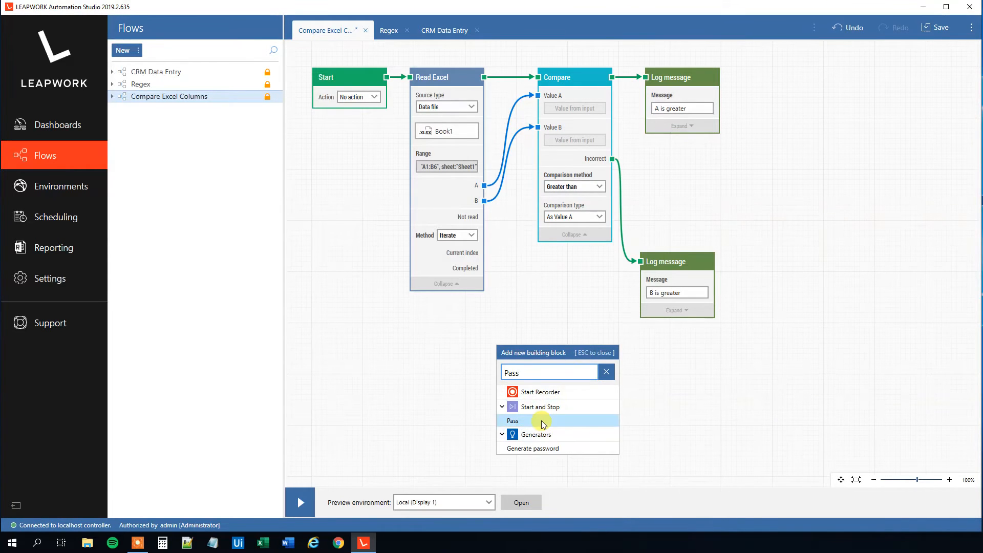
pyautogui.click(513, 421)
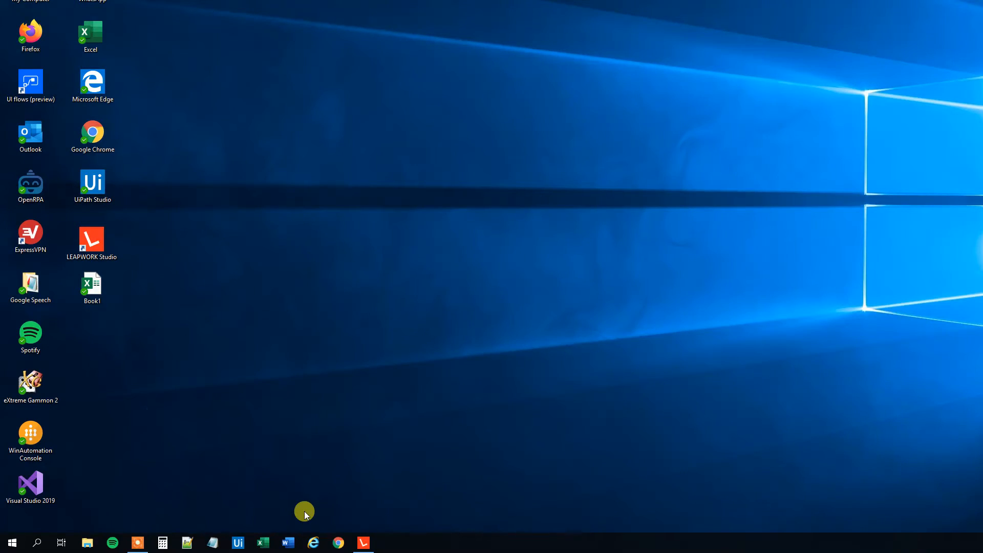
# Preview-run the flow and scroll the log showing B is greater for rows 1 and 2.
pyautogui.click(363, 543)
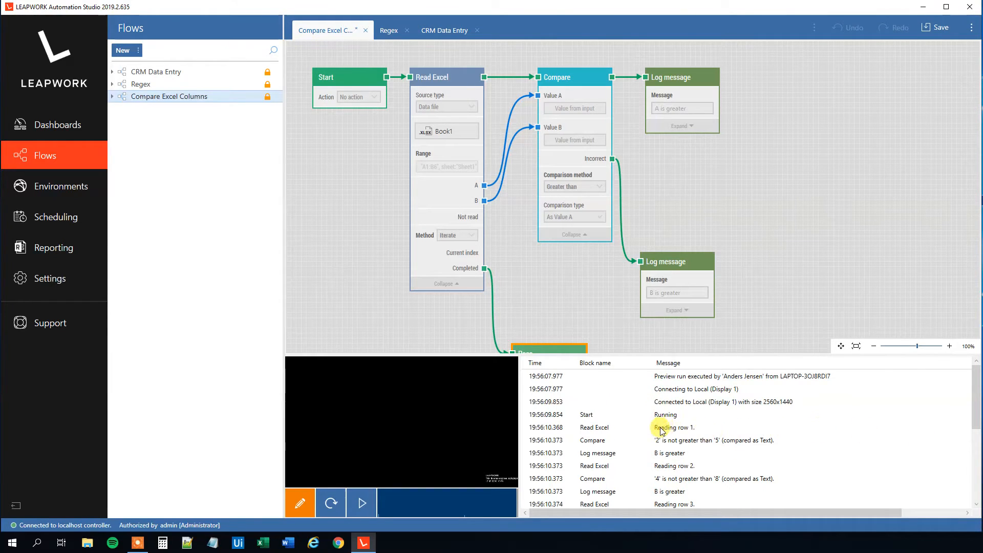
pyautogui.moveTo(723, 447)
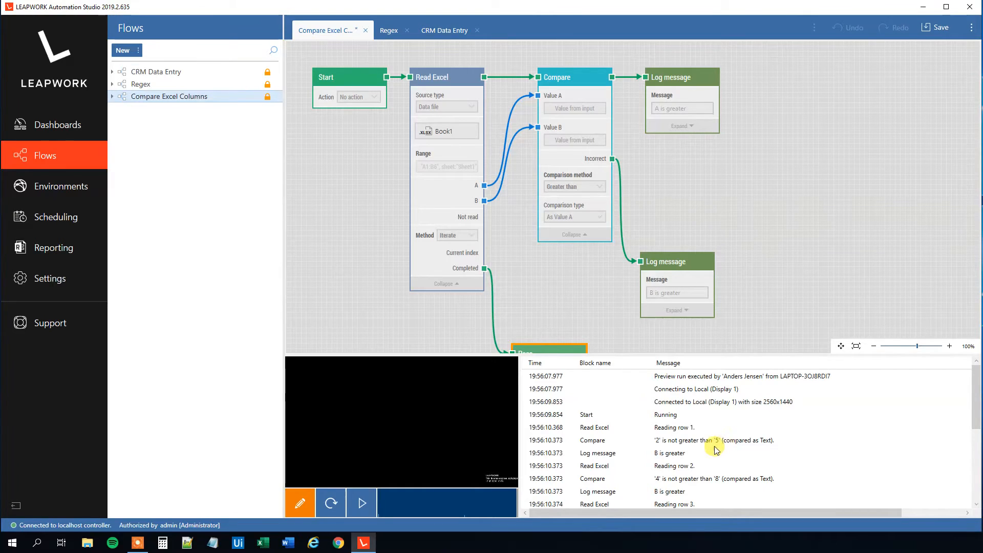
pyautogui.scroll(-3)
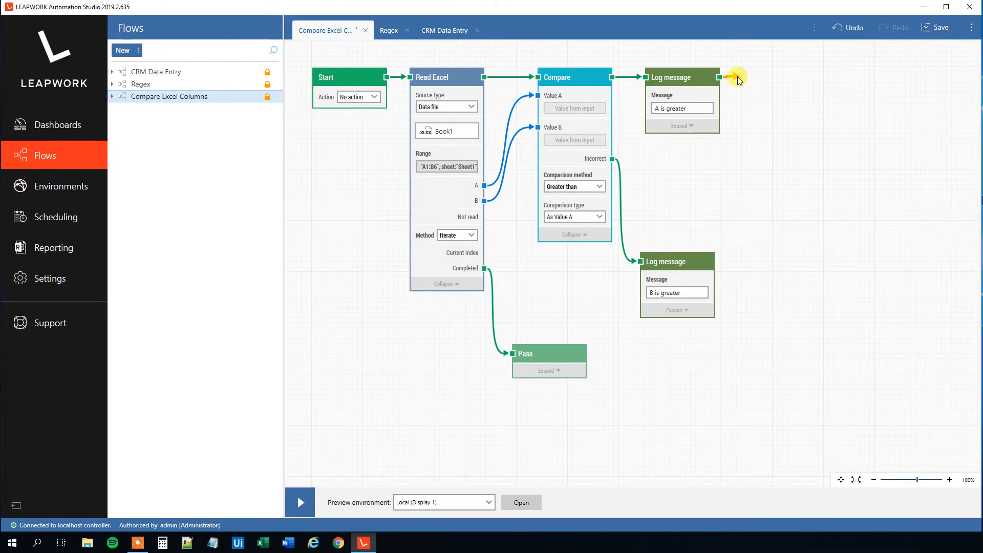
# Add a Write Excel block after the 'A is greater' log, targeting Book1.
pyautogui.click(730, 77)
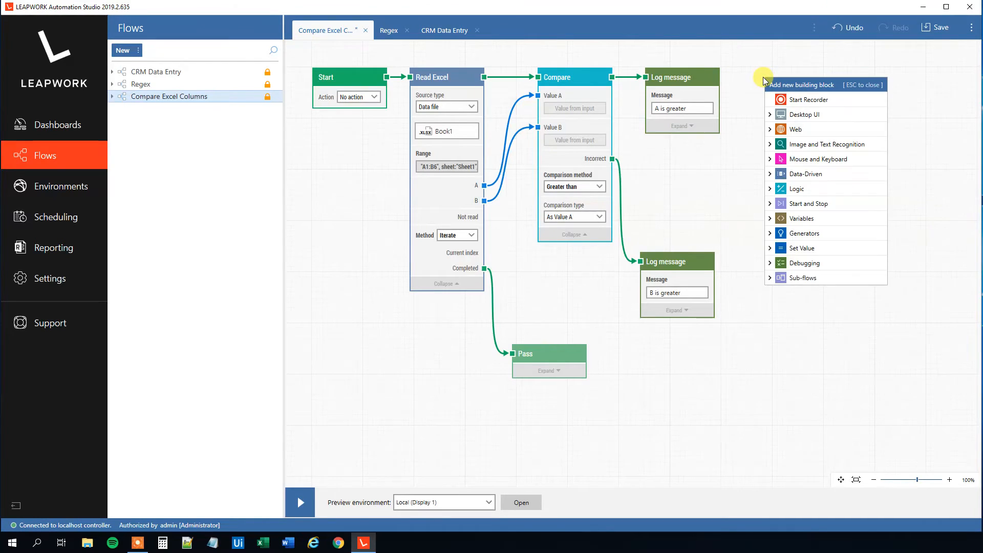
pyautogui.write('Write')
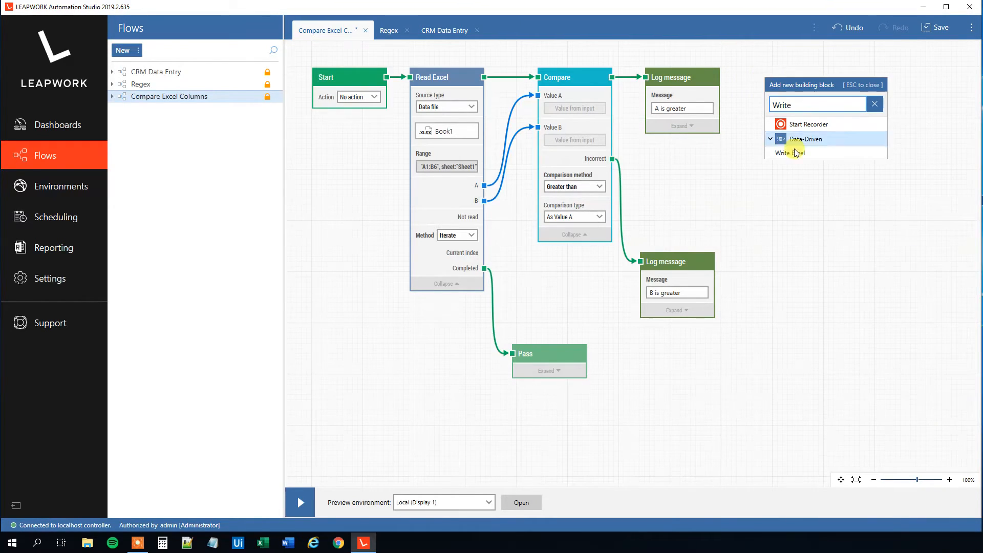
pyautogui.click(787, 153)
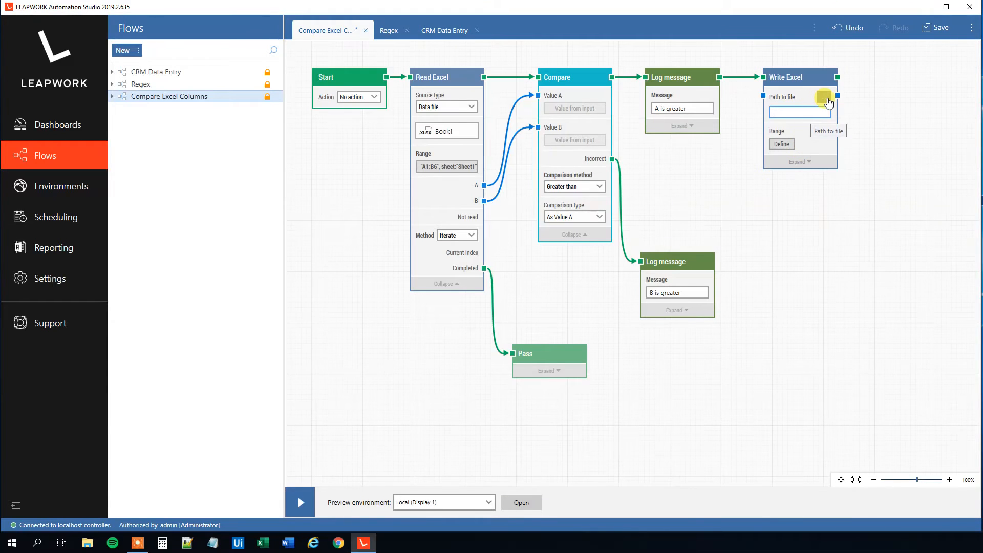
pyautogui.click(824, 96)
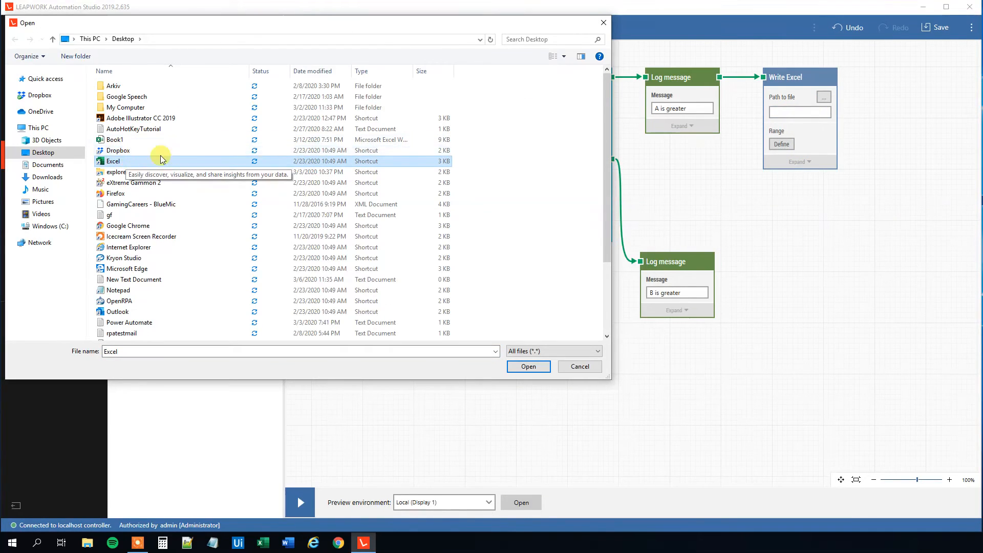
pyautogui.click(114, 139)
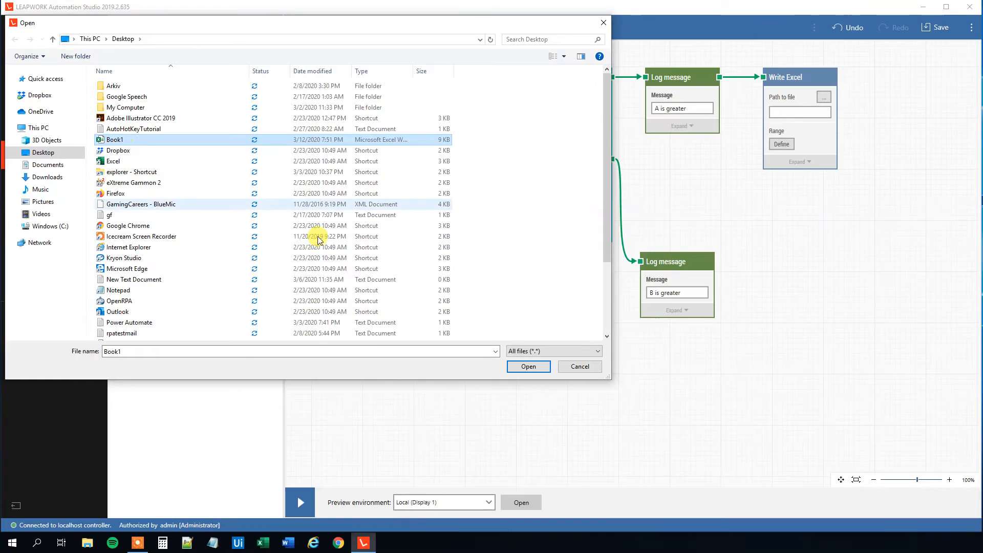
pyautogui.click(528, 366)
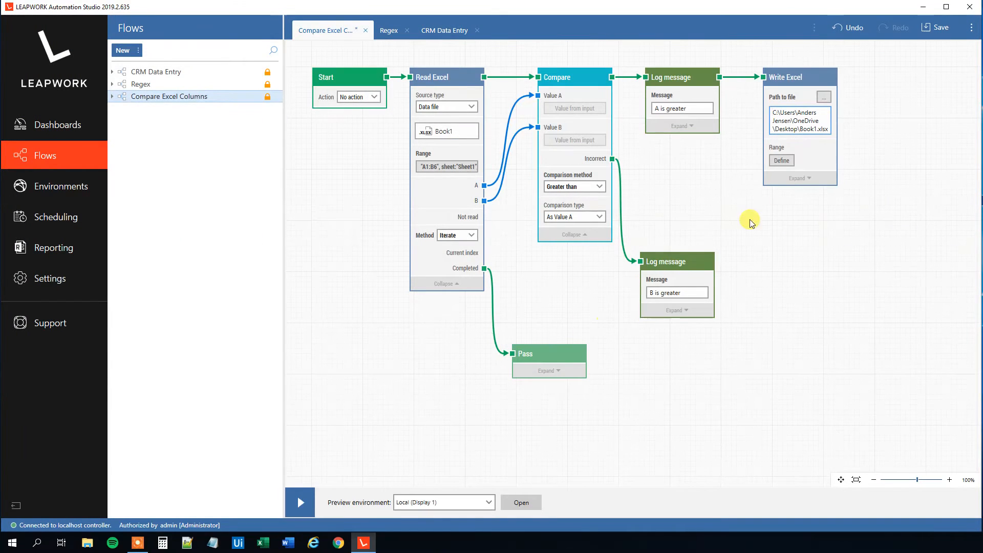
# Set the write range to C1 on Sheet1 with first row as headers.
pyautogui.click(781, 161)
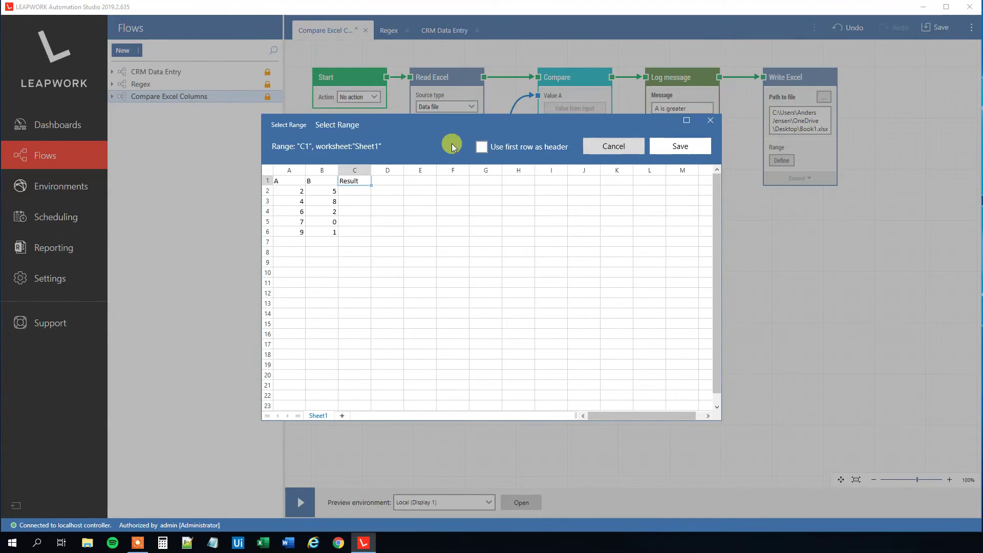
pyautogui.click(482, 147)
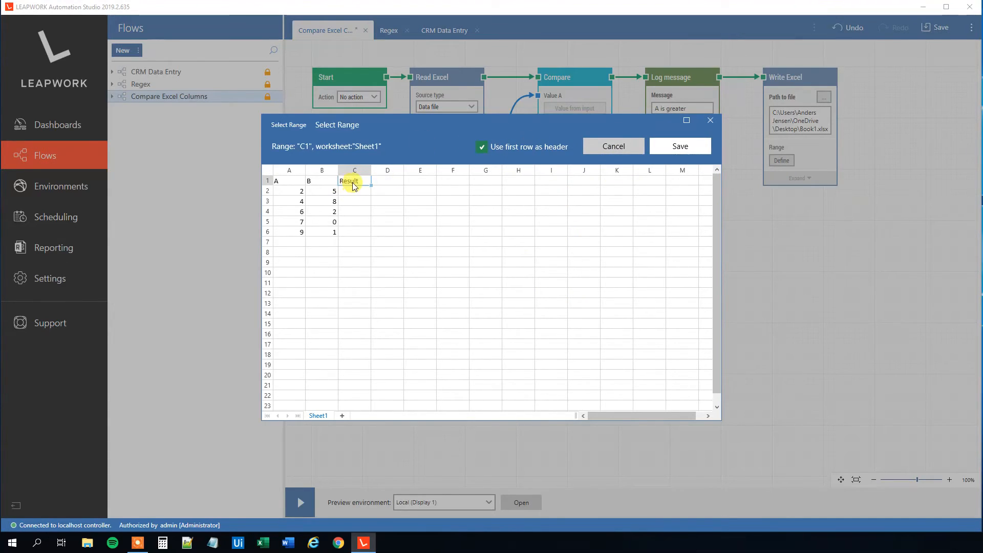
pyautogui.click(680, 146)
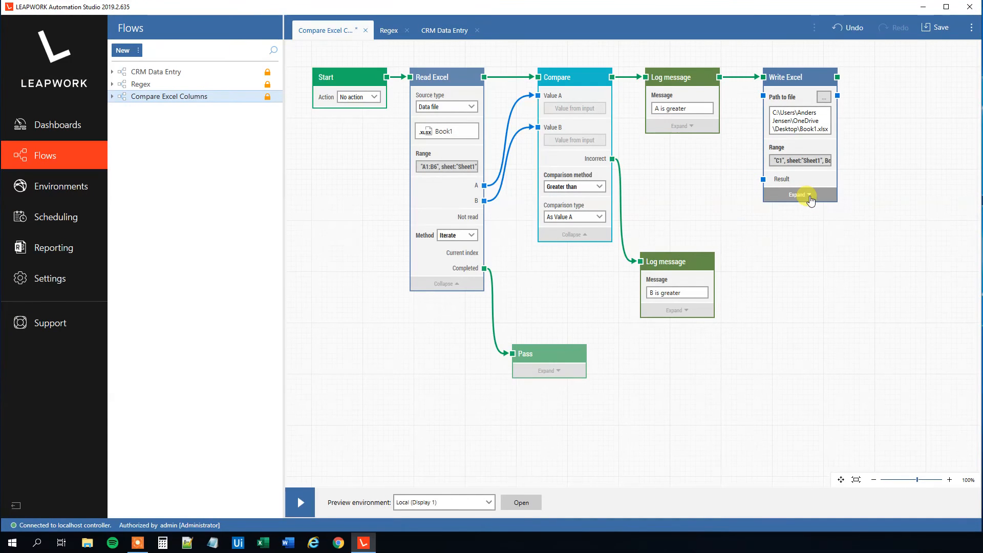
# Connect the 'A is greater' message to Write Excel's Result and Current index to Row index.
pyautogui.click(797, 194)
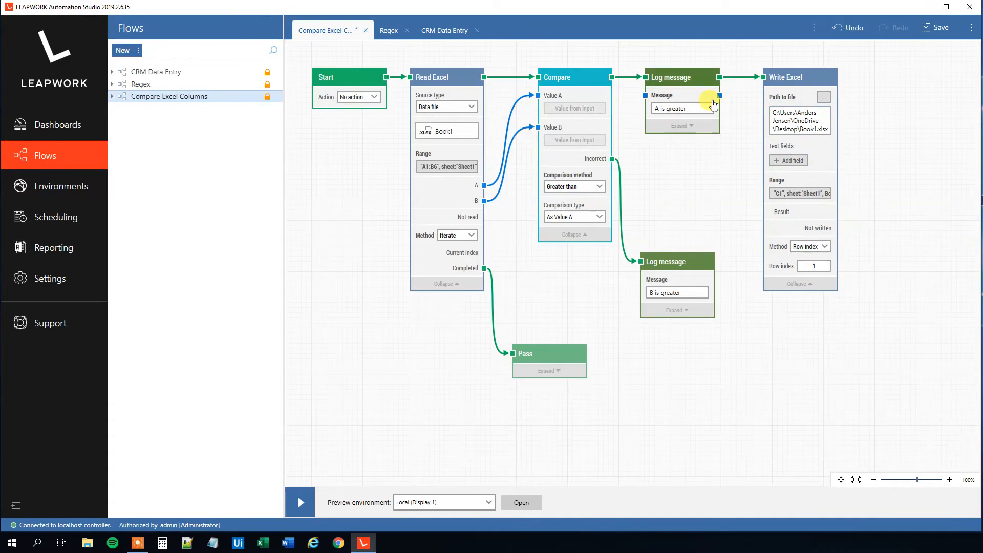
pyautogui.moveTo(722, 98)
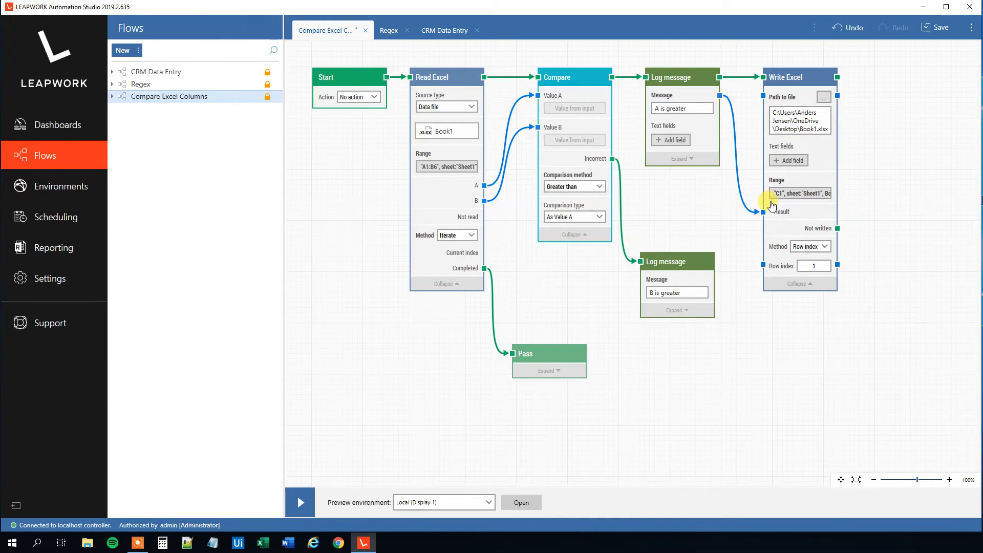
pyautogui.click(799, 193)
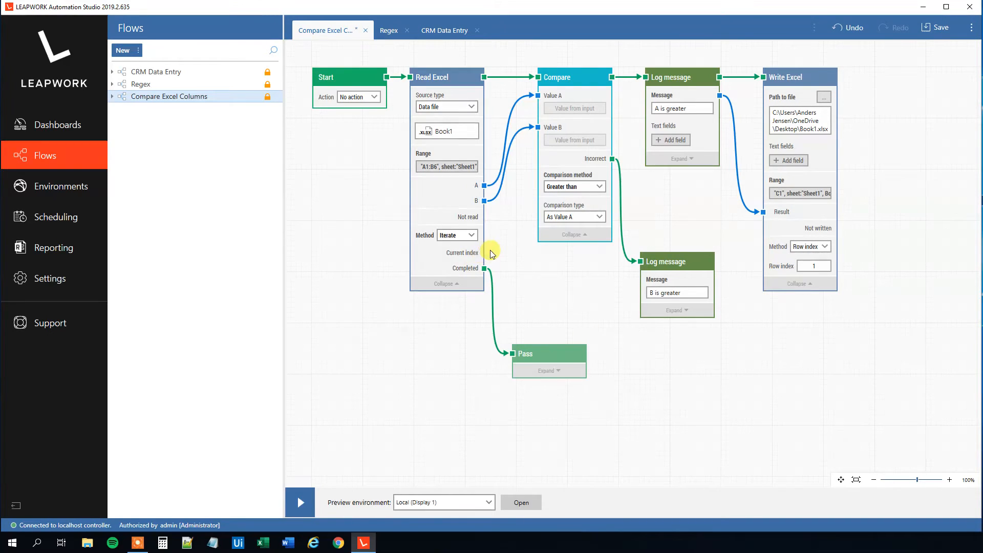
pyautogui.moveTo(484, 253); pyautogui.dragTo(639, 254)
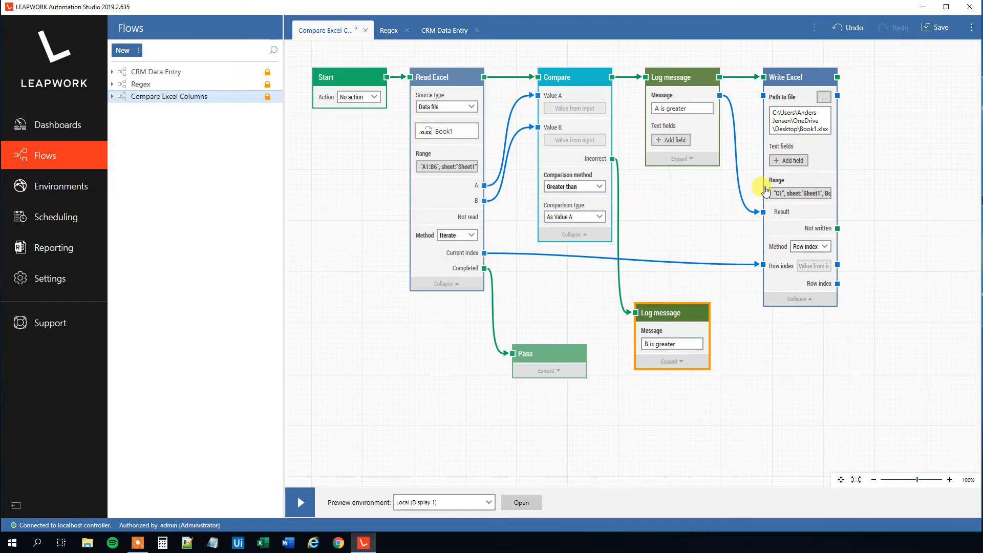
pyautogui.moveTo(814, 211)
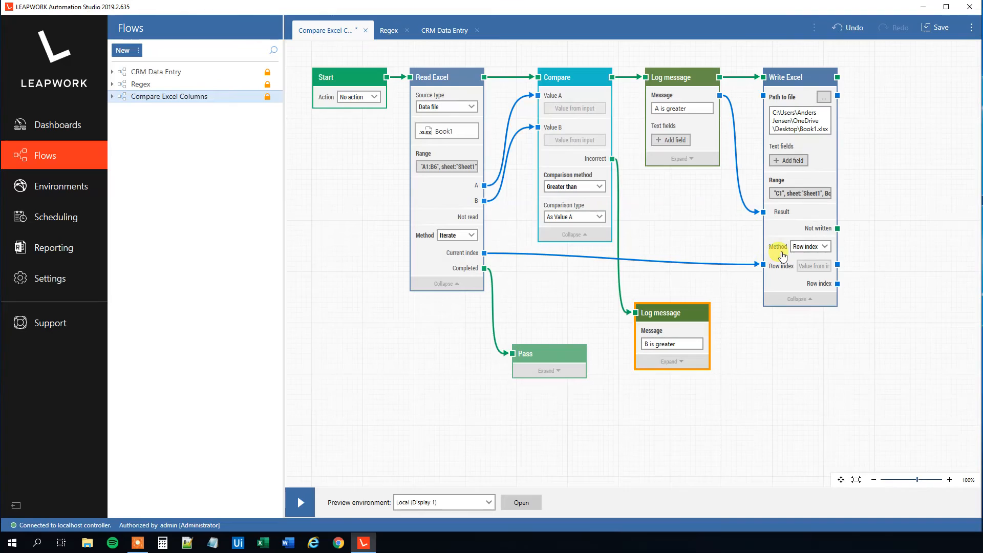
pyautogui.moveTo(623, 173)
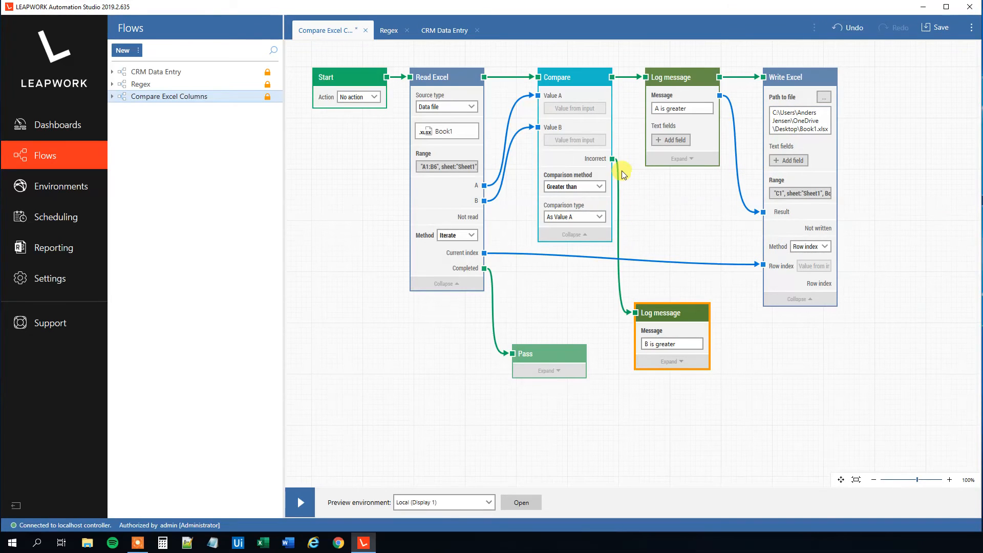
pyautogui.moveTo(733, 299)
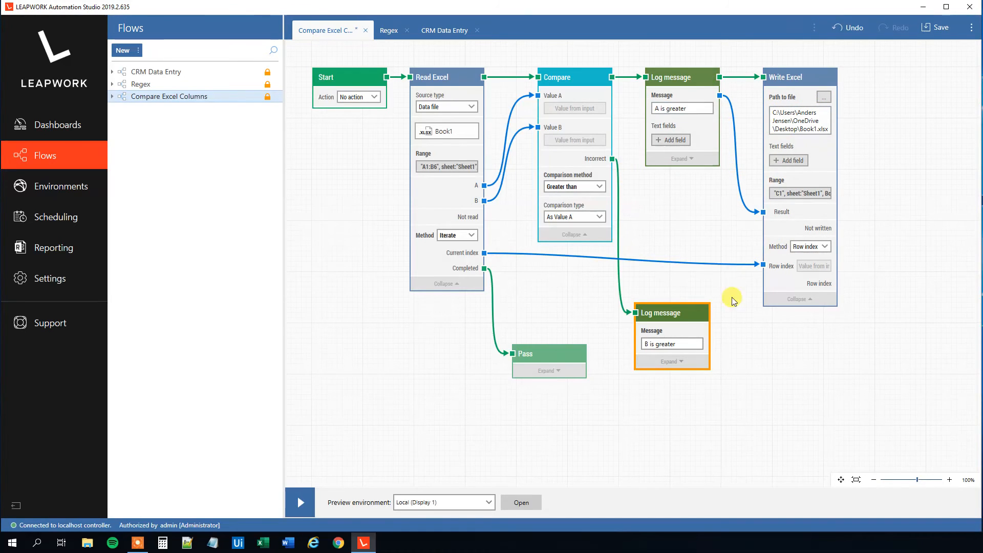
pyautogui.moveTo(713, 312); pyautogui.dragTo(767, 369)
pyautogui.write('Write')
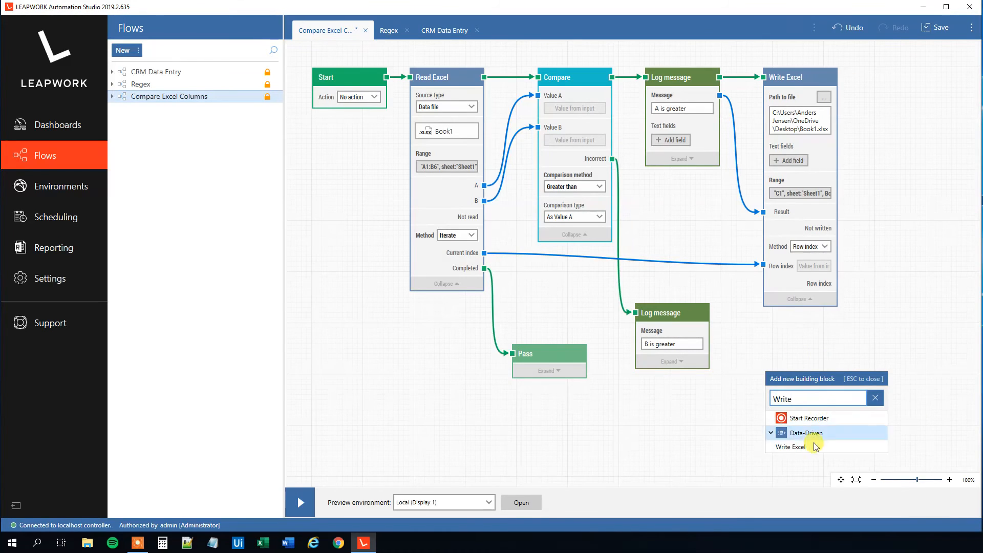
# Add a Write Excel block after 'B is greater', targeting Book1 and using the current row index.
pyautogui.click(789, 447)
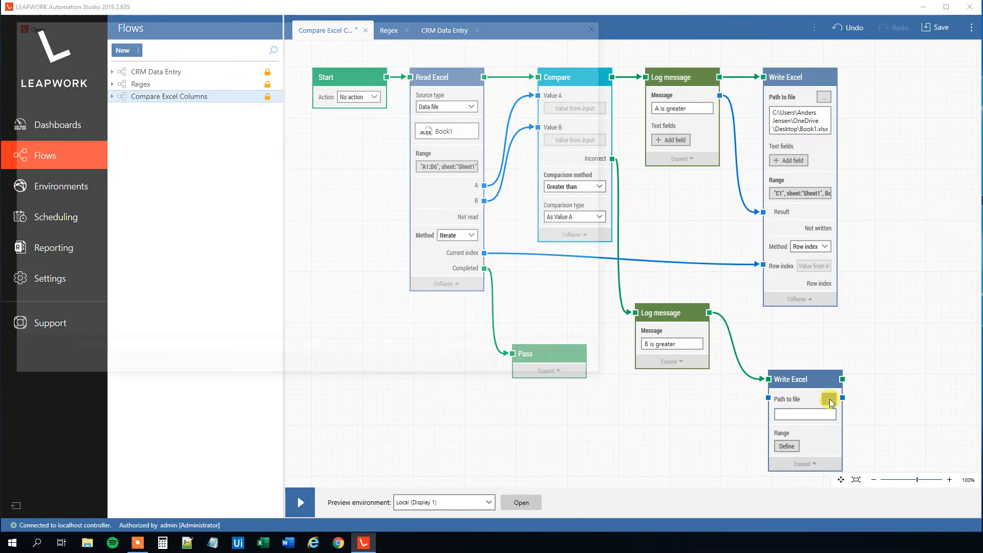
pyautogui.click(829, 399)
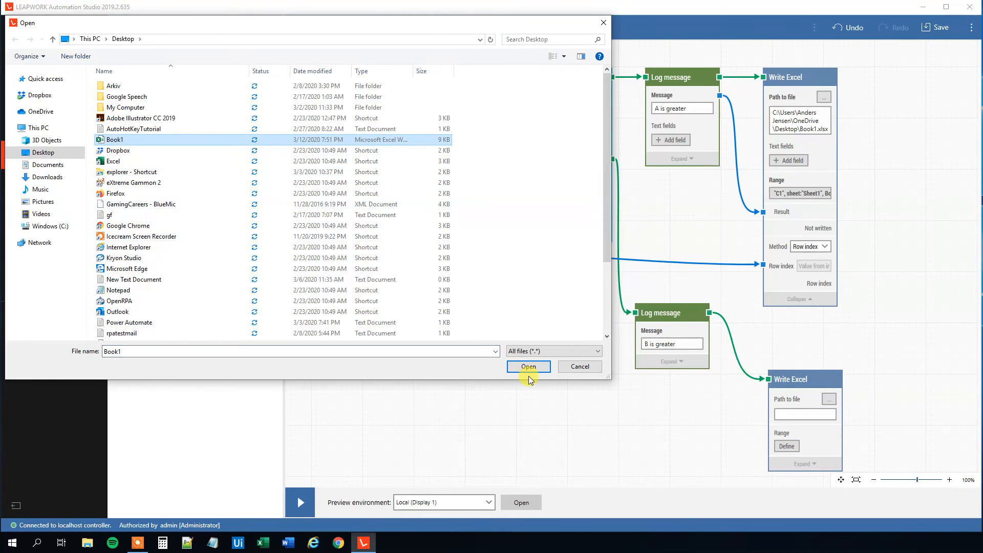
pyautogui.click(529, 367)
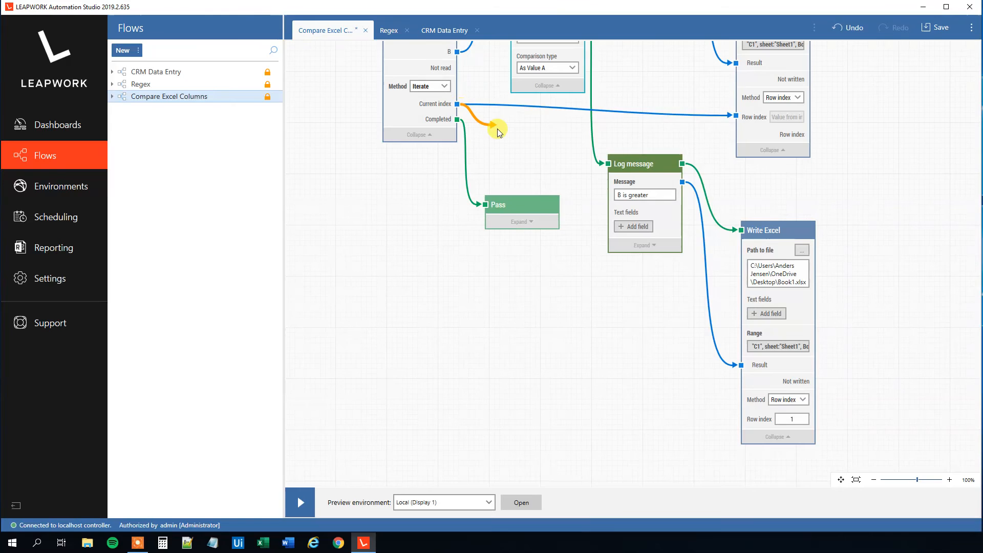
pyautogui.moveTo(458, 104); pyautogui.dragTo(743, 419)
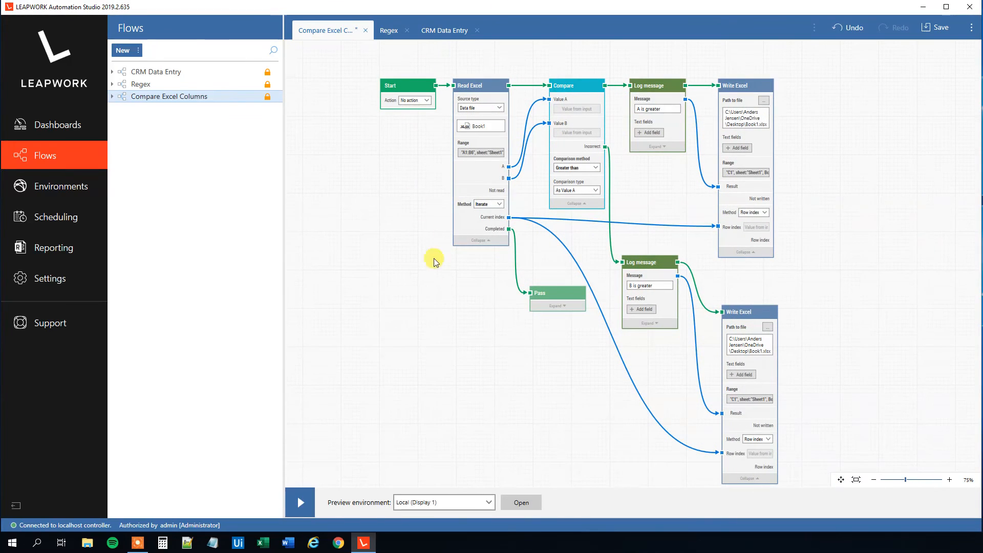
pyautogui.moveTo(499, 191)
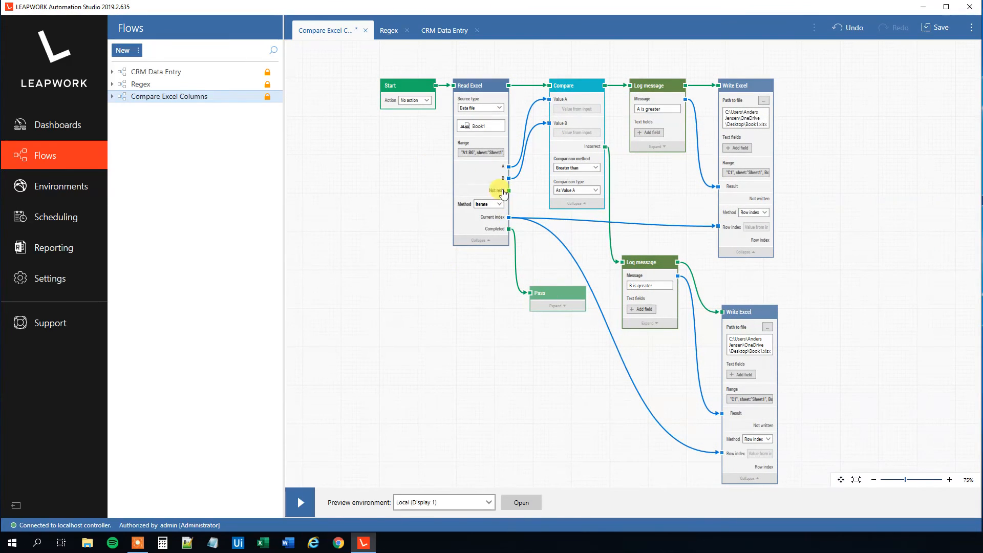
pyautogui.moveTo(537, 53)
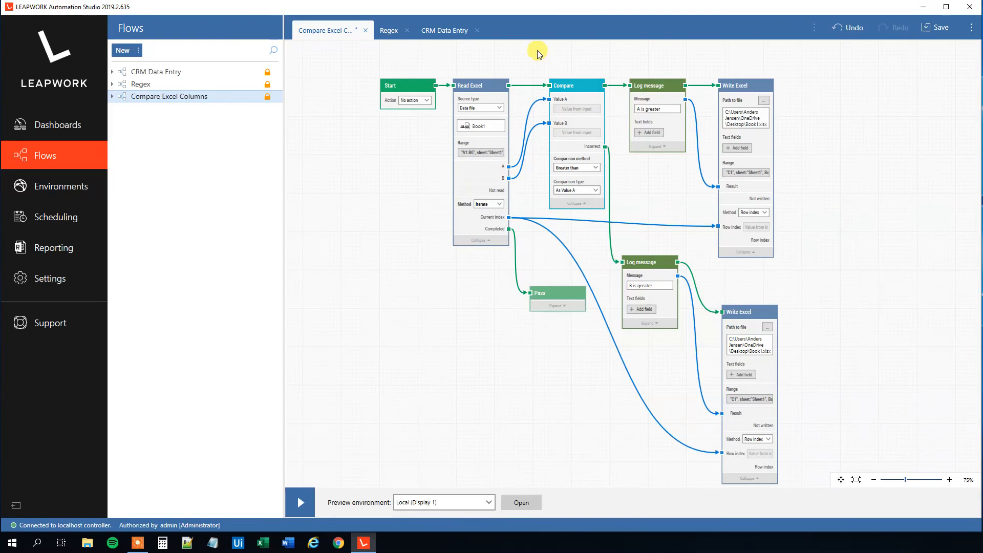
pyautogui.moveTo(599, 132)
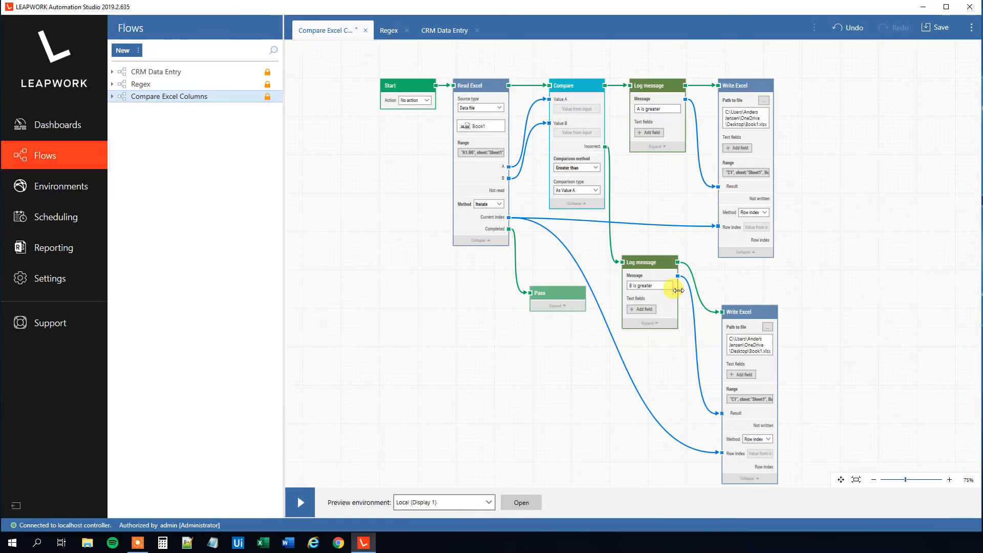
pyautogui.moveTo(504, 218)
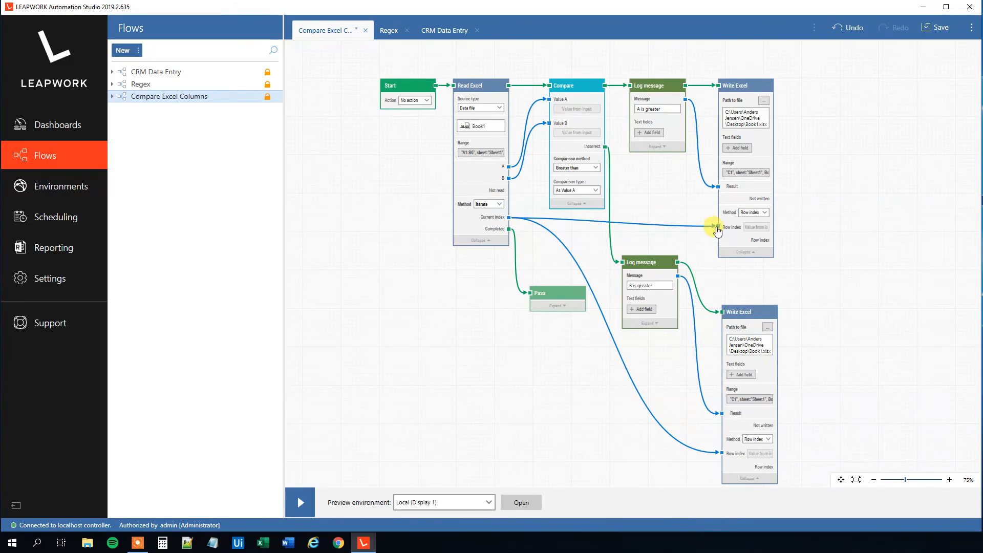
pyautogui.moveTo(493, 218)
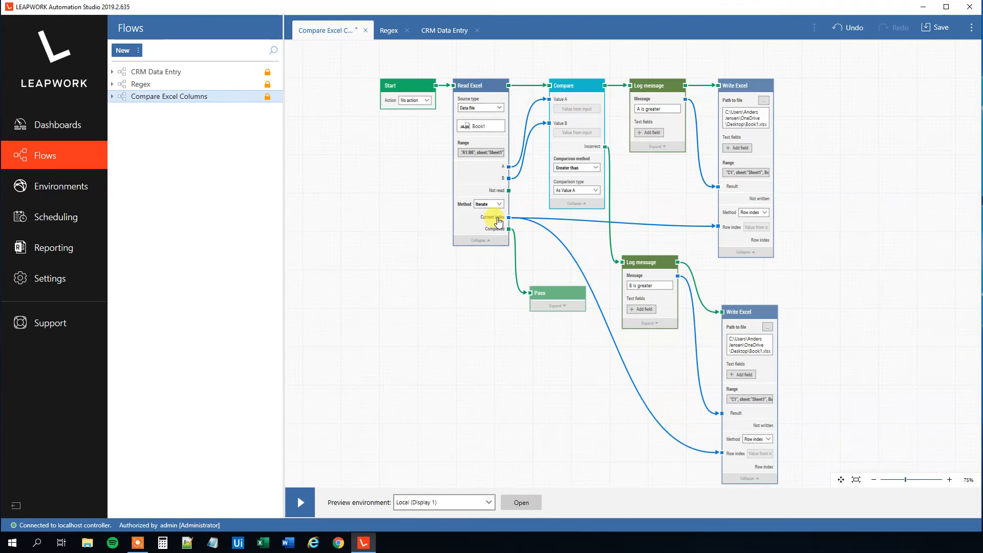
pyautogui.moveTo(685, 321)
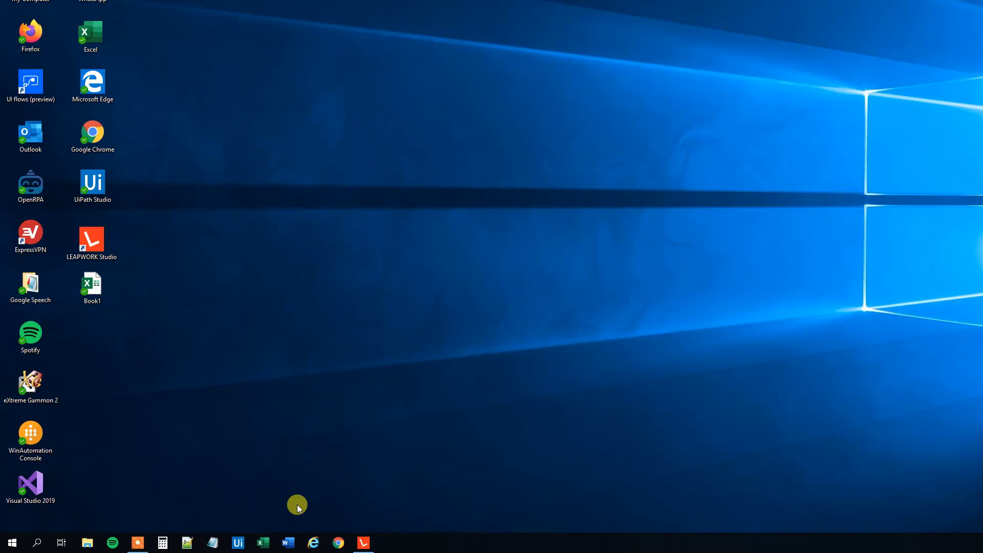
# Review the run log for rows 1–5 and the passed result, then minimize LEAPWORK Studio.
pyautogui.click(362, 542)
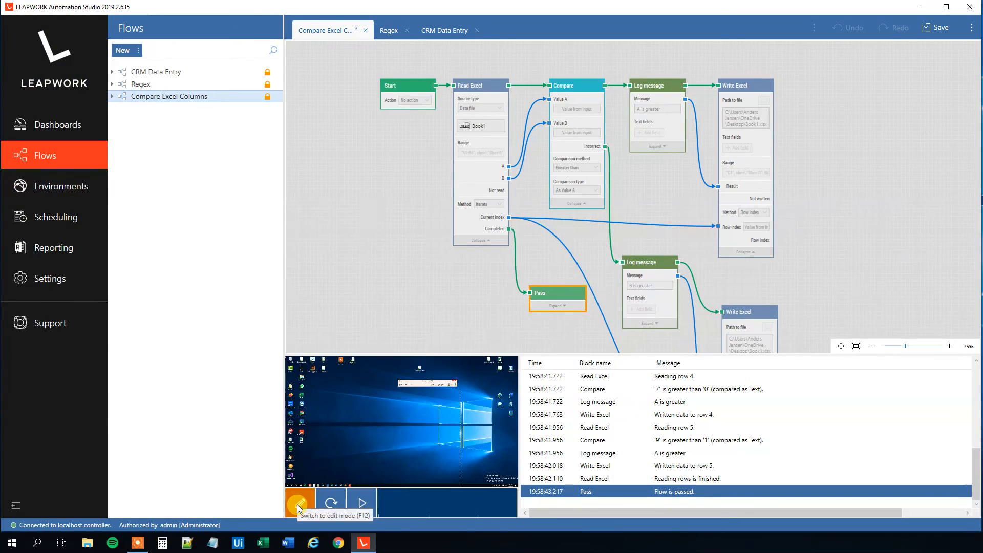
pyautogui.click(300, 503)
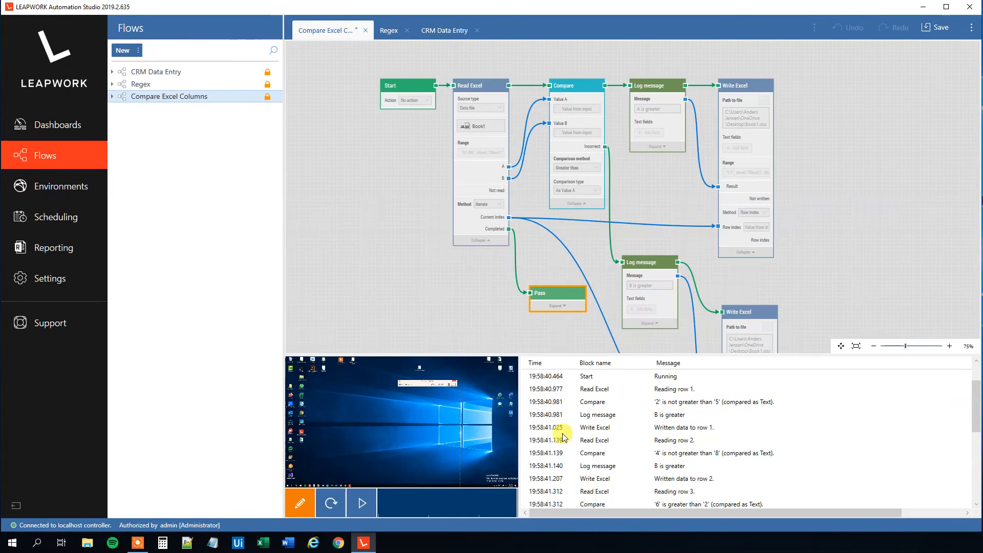
pyautogui.moveTo(596, 435)
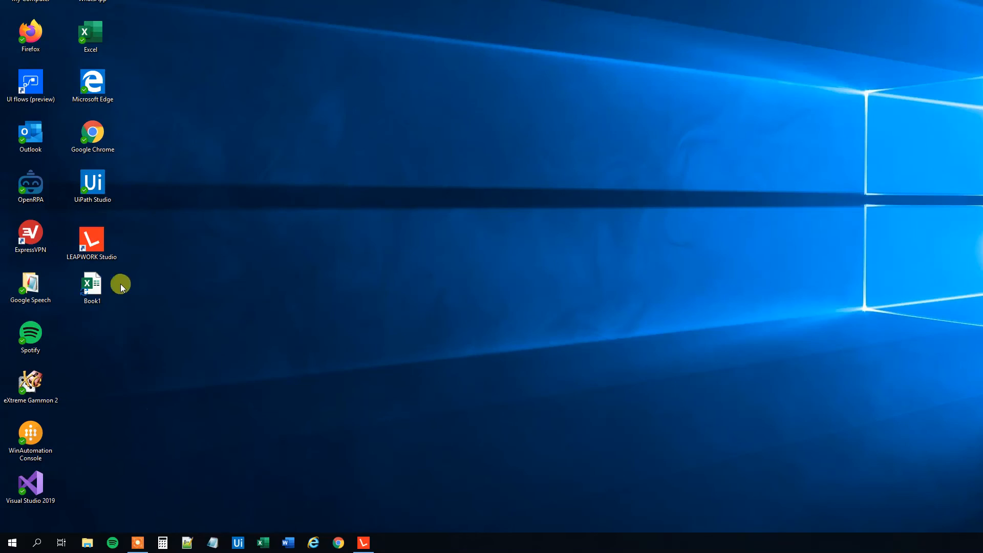
# Open the Book1 workbook from the desktop to check the written results.
pyautogui.click(92, 284)
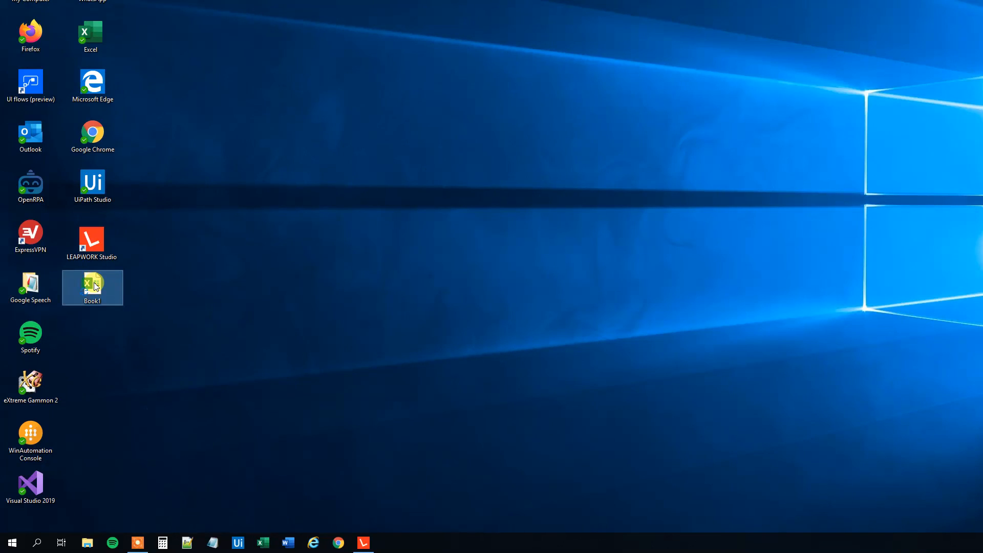
pyautogui.doubleClick(92, 284)
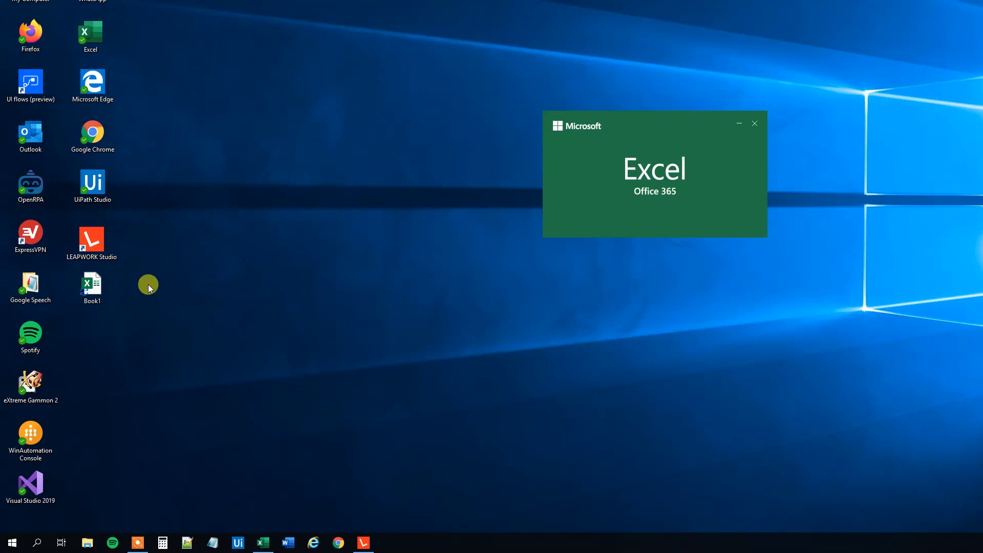